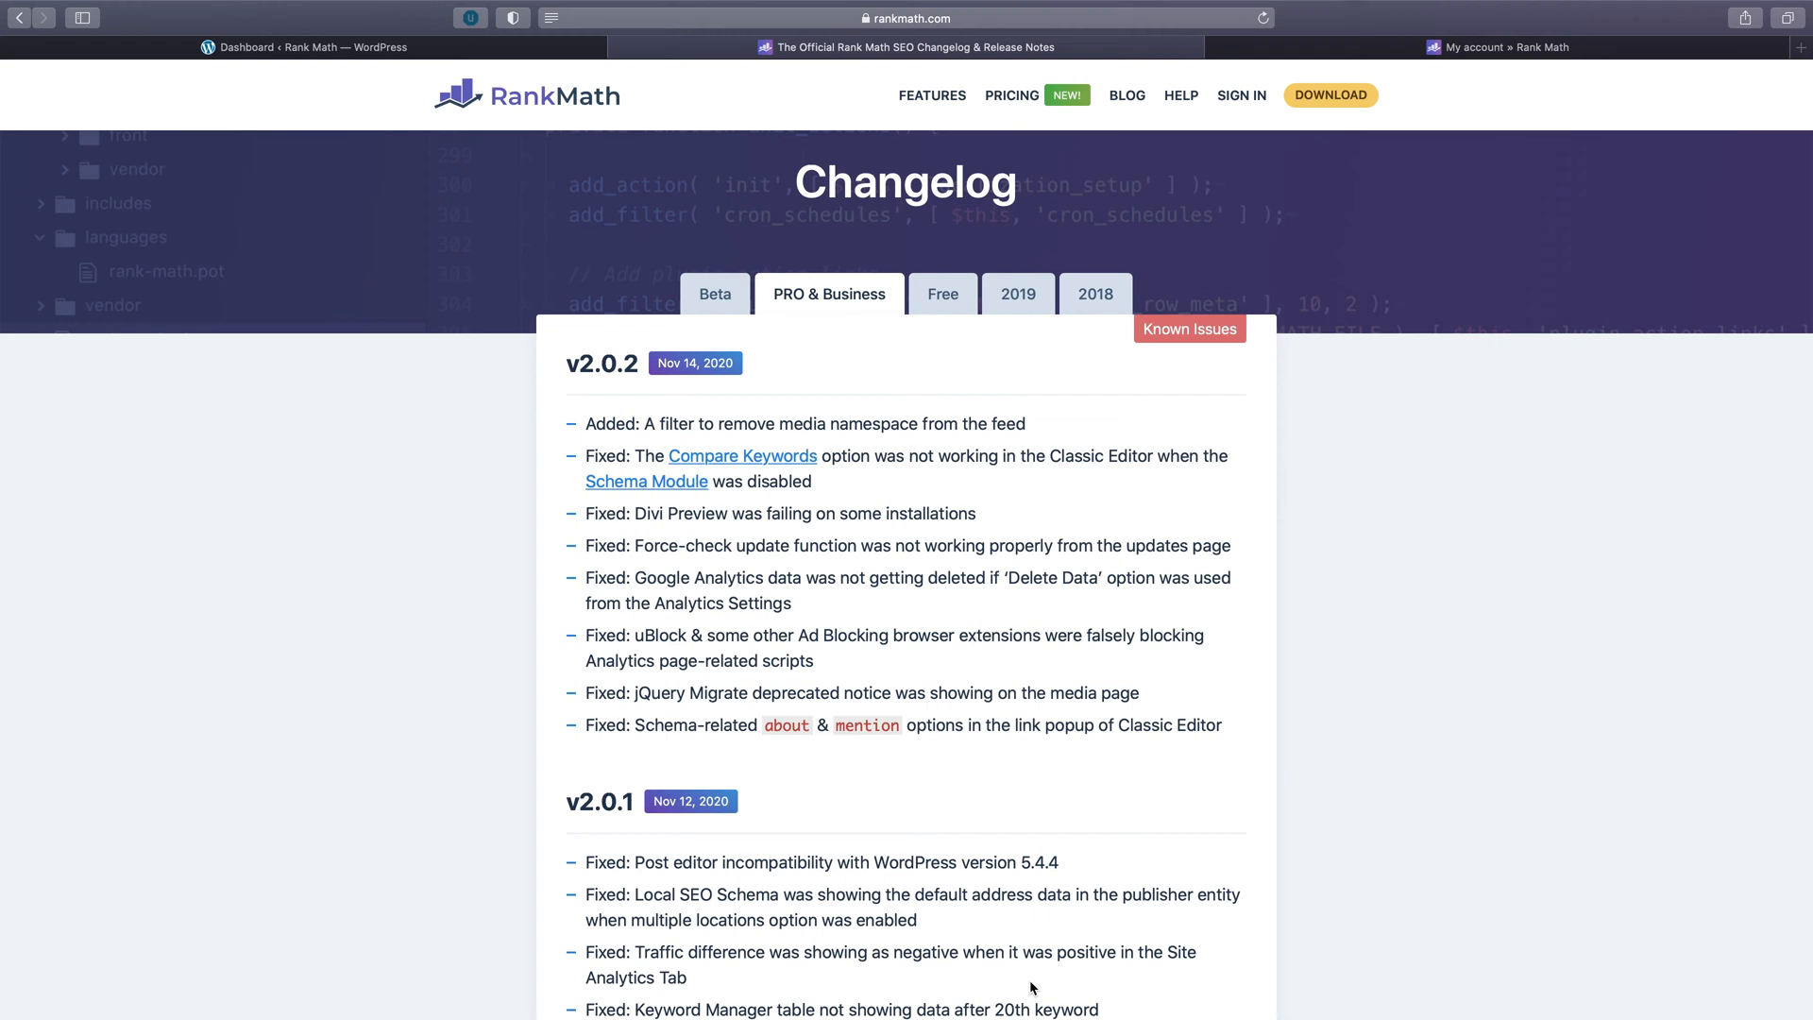
Step: Switch from the Rank Math 2.0.2 changelog to the WordPress dashboard tab
{"action": "left_click", "coordinate": [303, 47]}
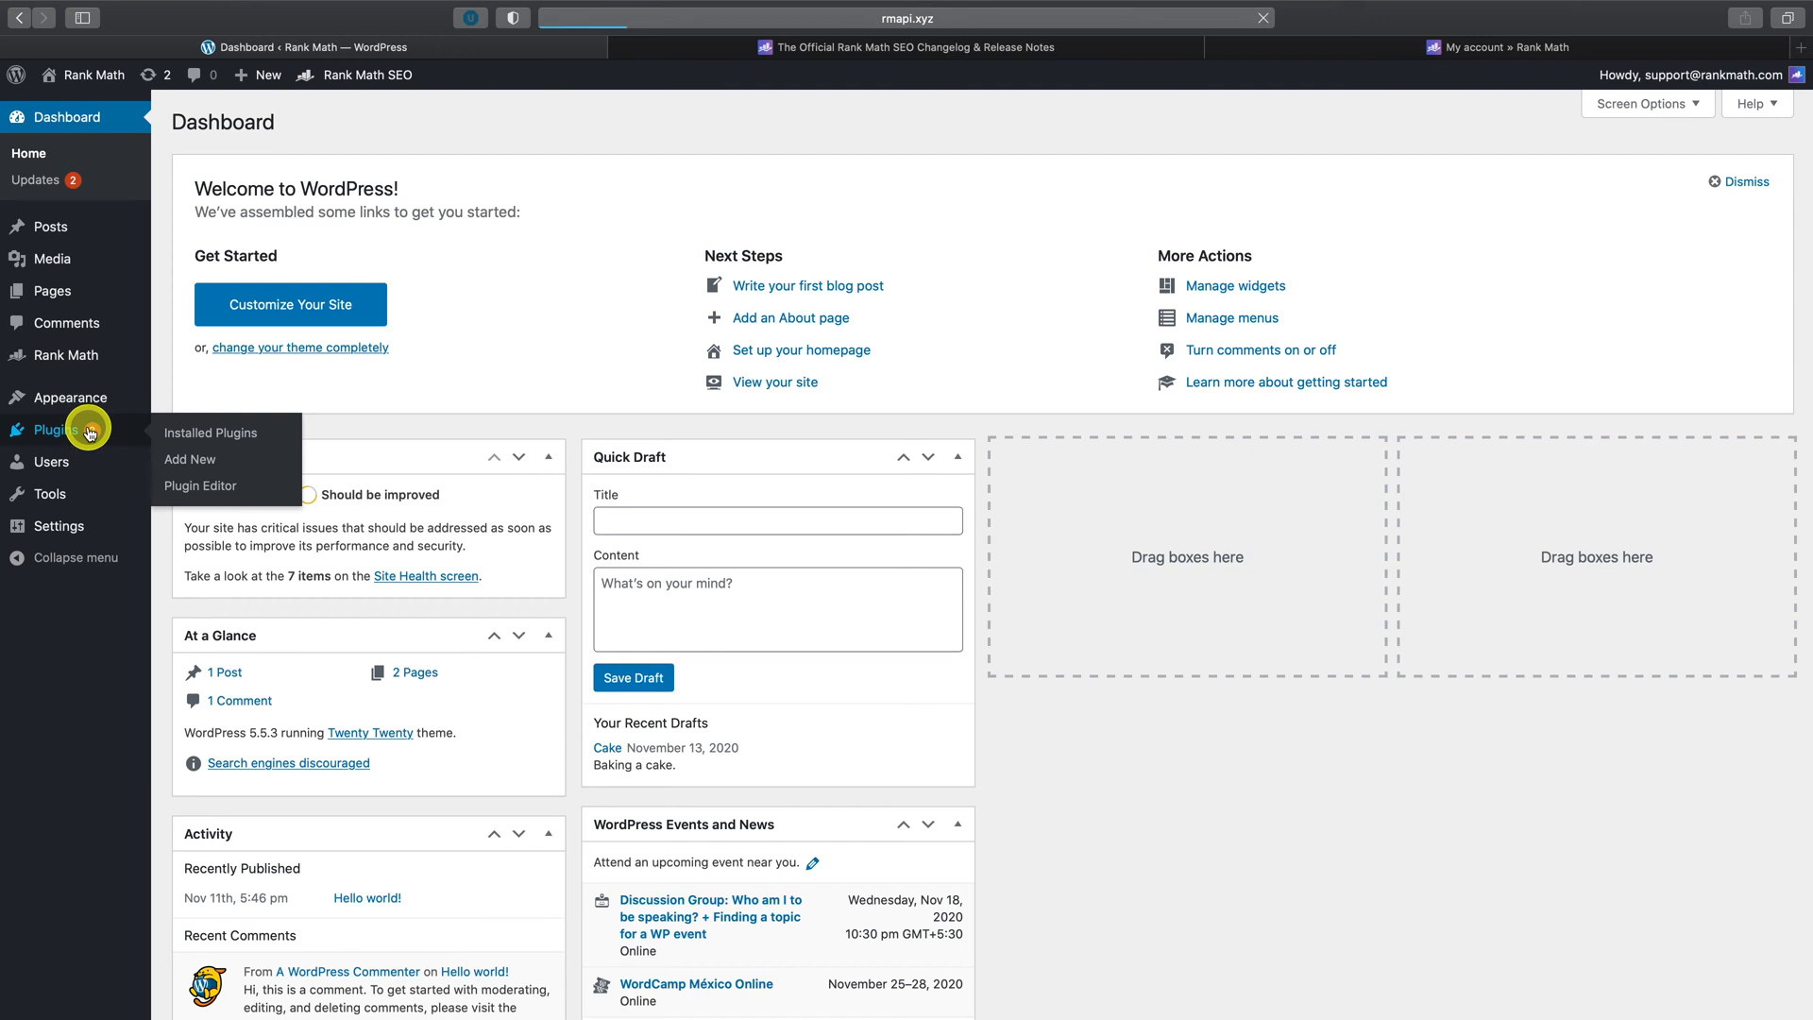
Step: Go to Dashboard > Updates and re-check, showing Rank Math SEO 1.0.52.2 available
{"action": "left_click", "coordinate": [210, 432]}
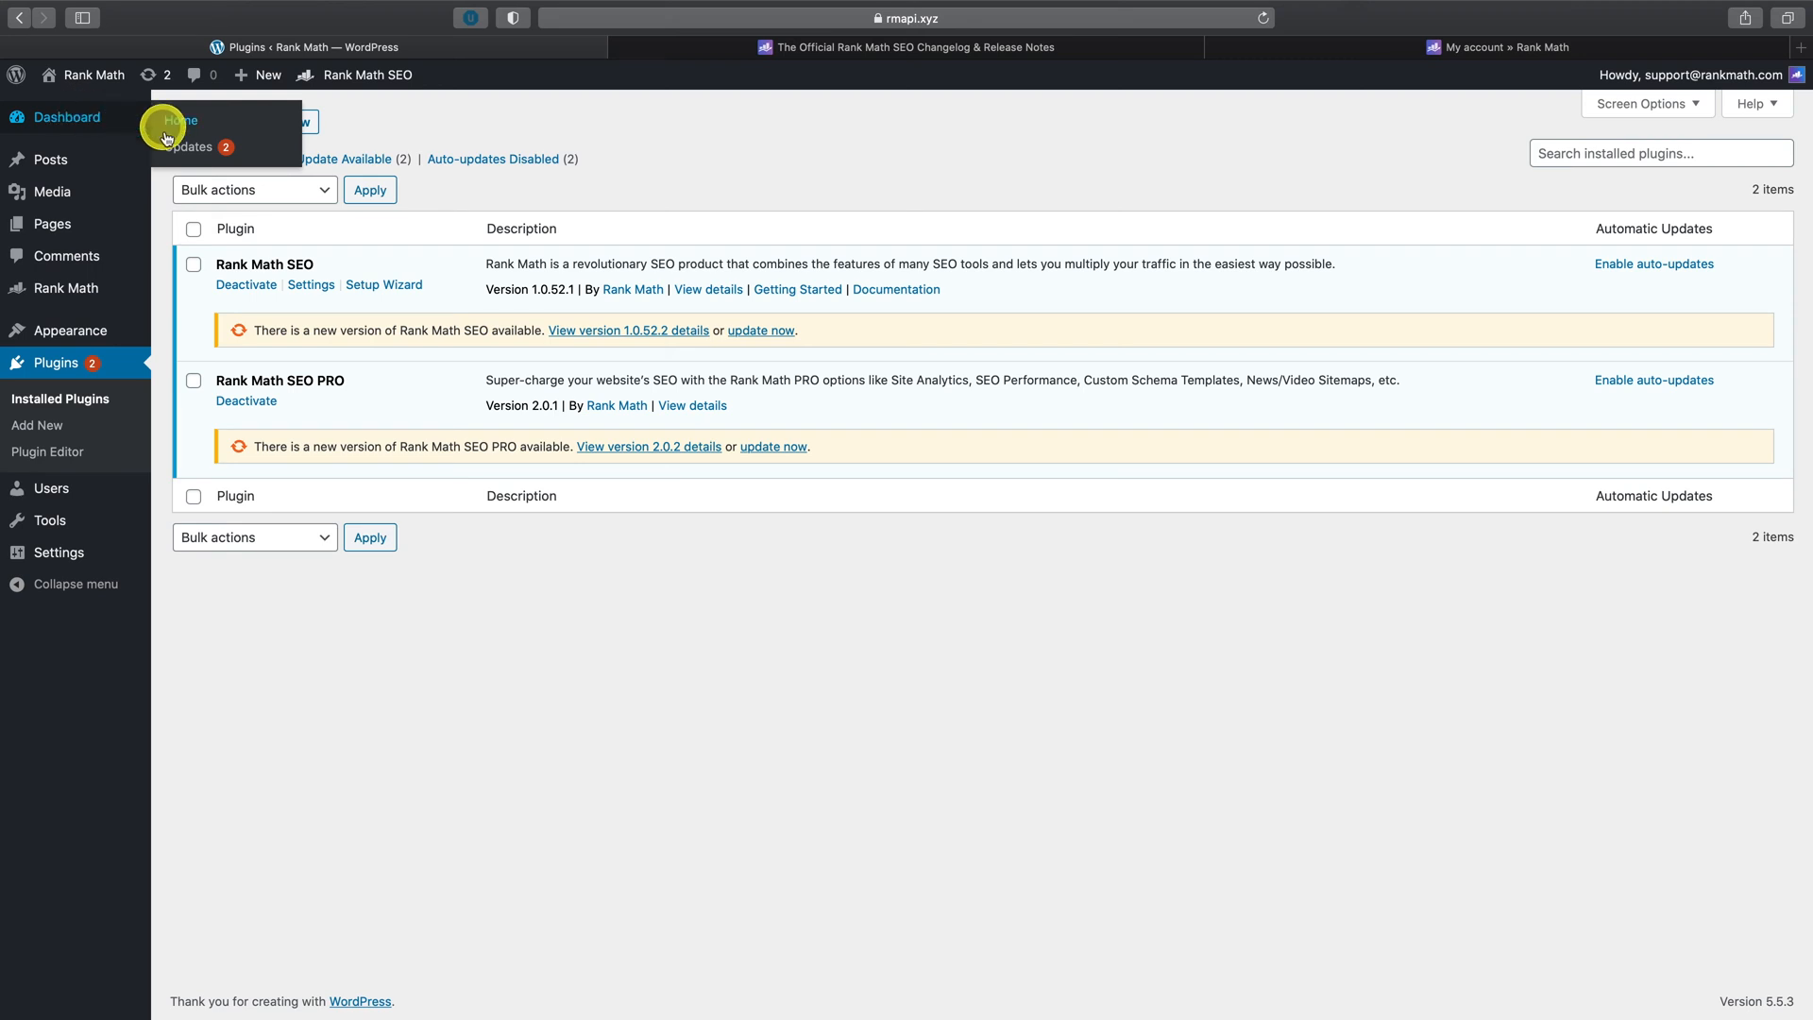
{"action": "left_click", "coordinate": [191, 147]}
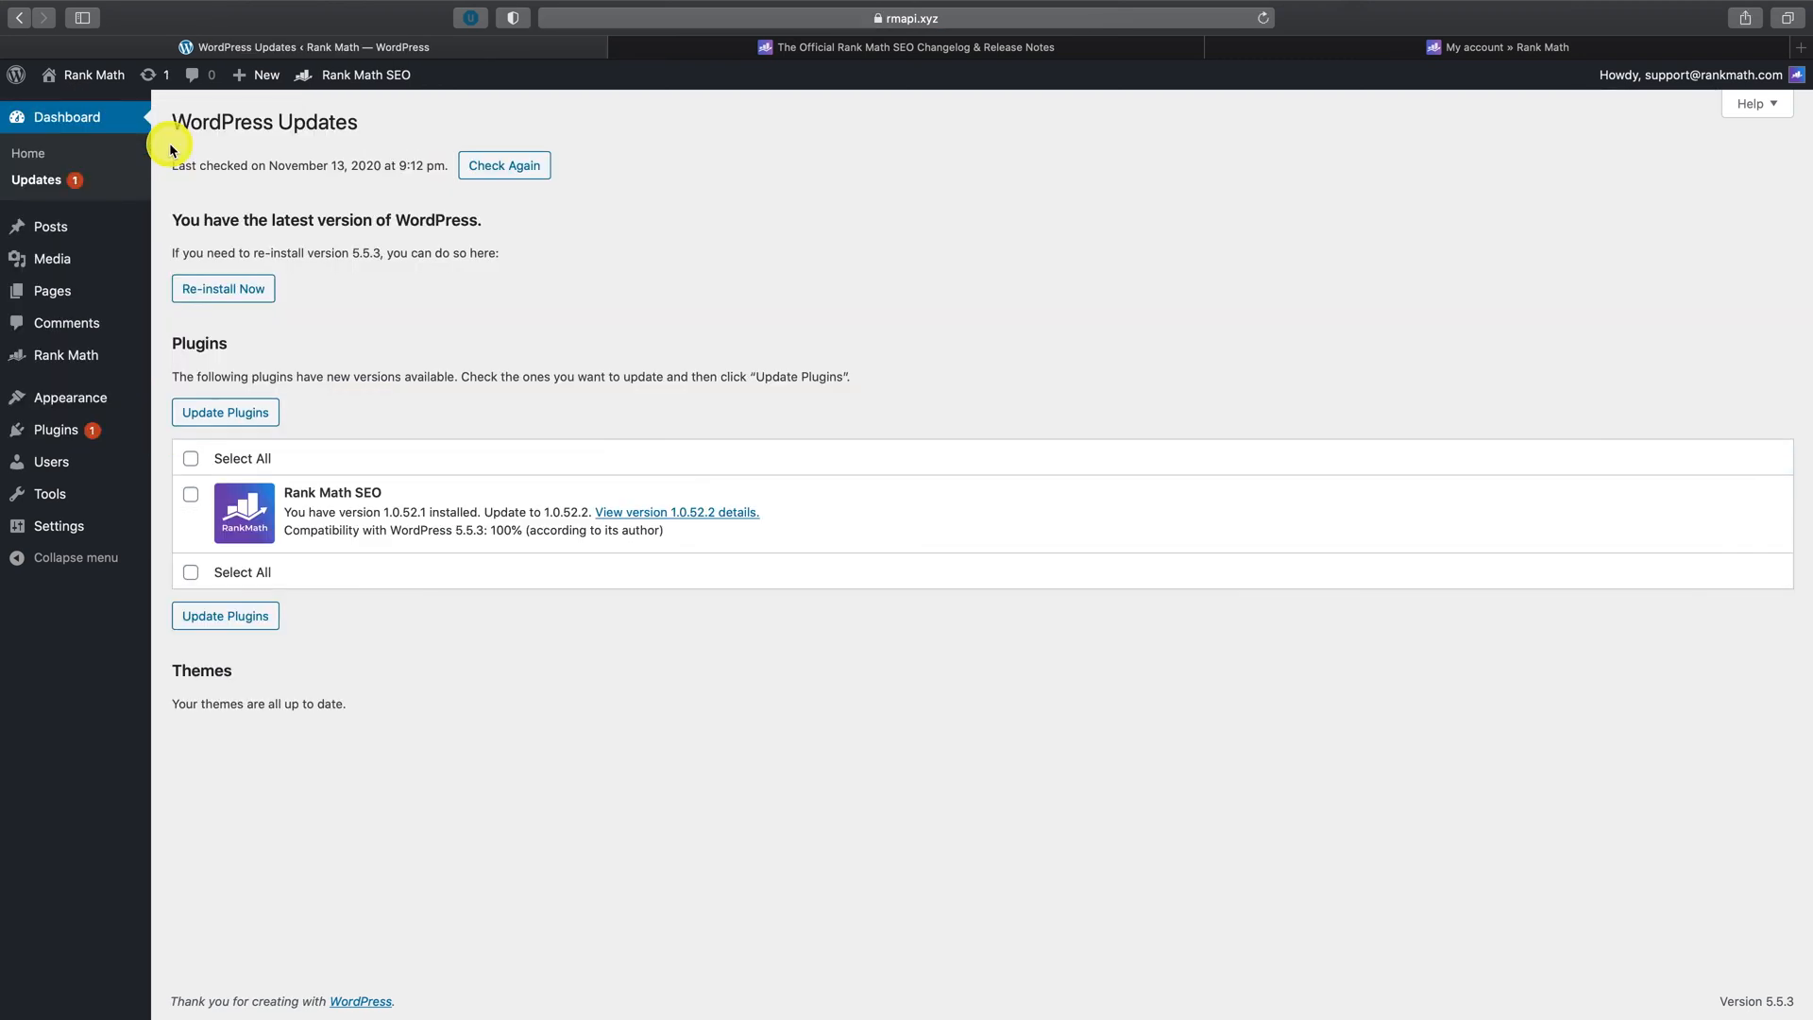
{"action": "mouse_move", "coordinate": [360, 578]}
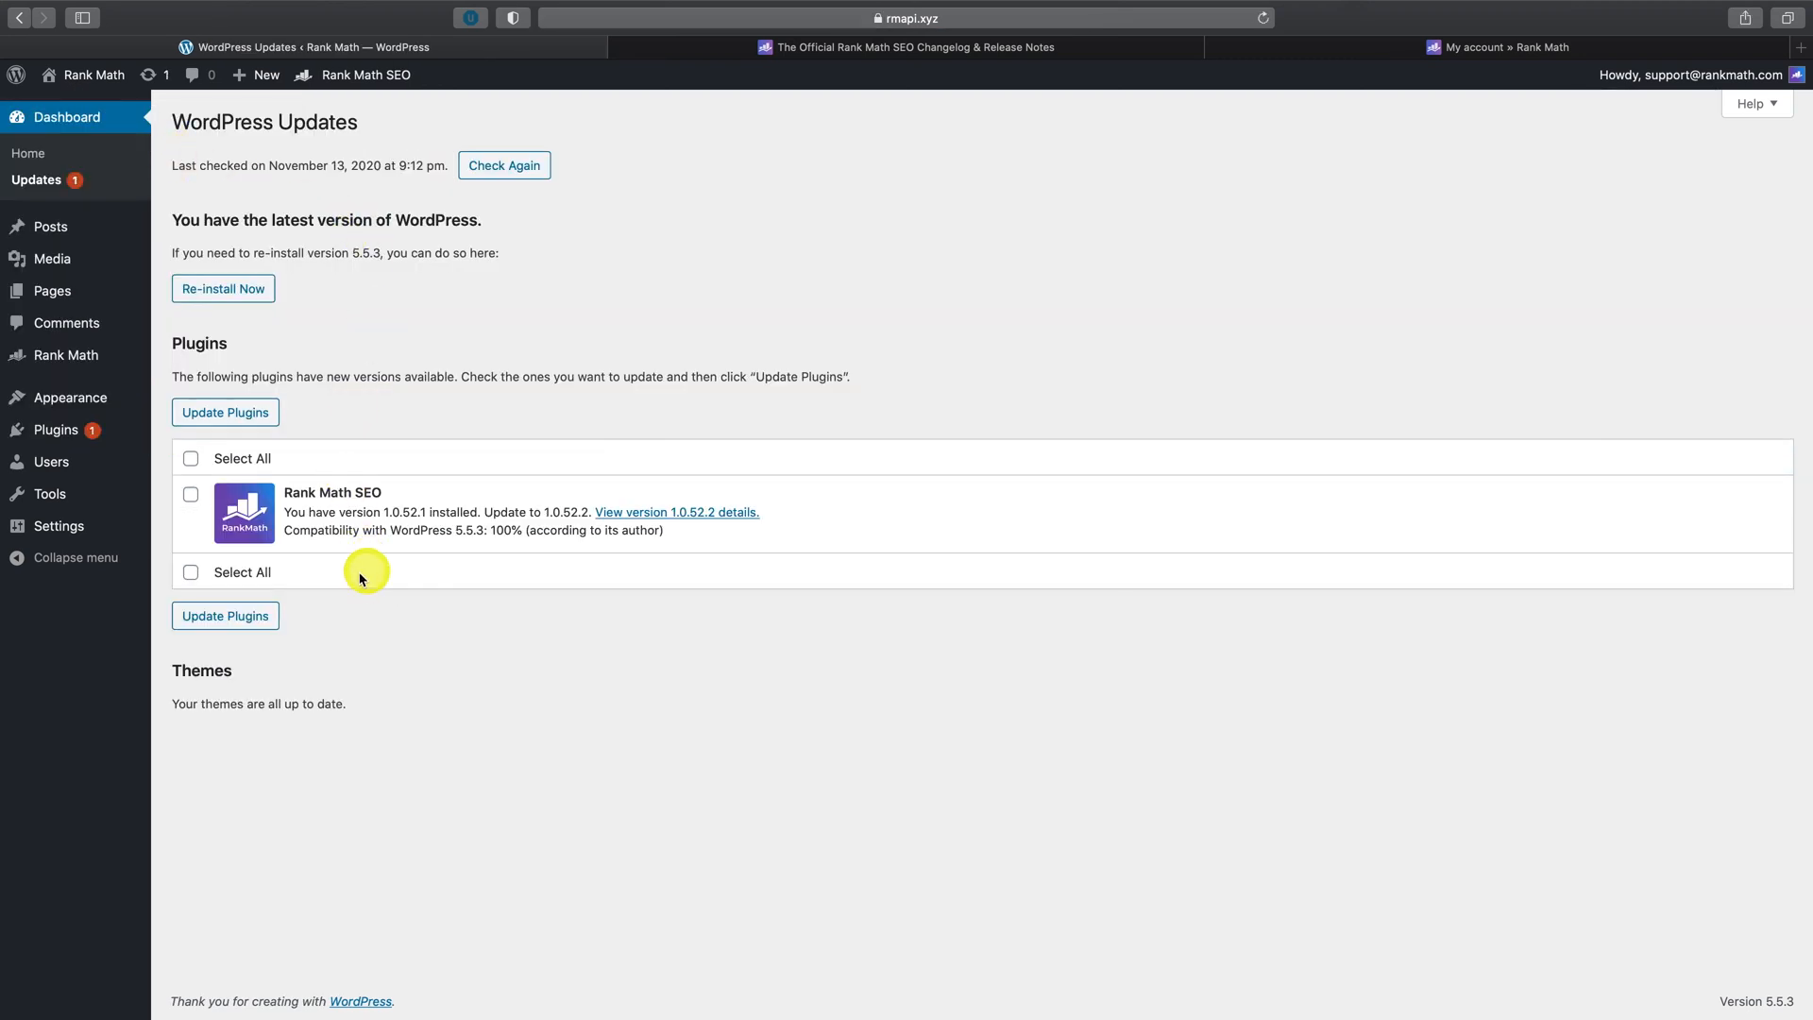
{"action": "left_click", "coordinate": [503, 165]}
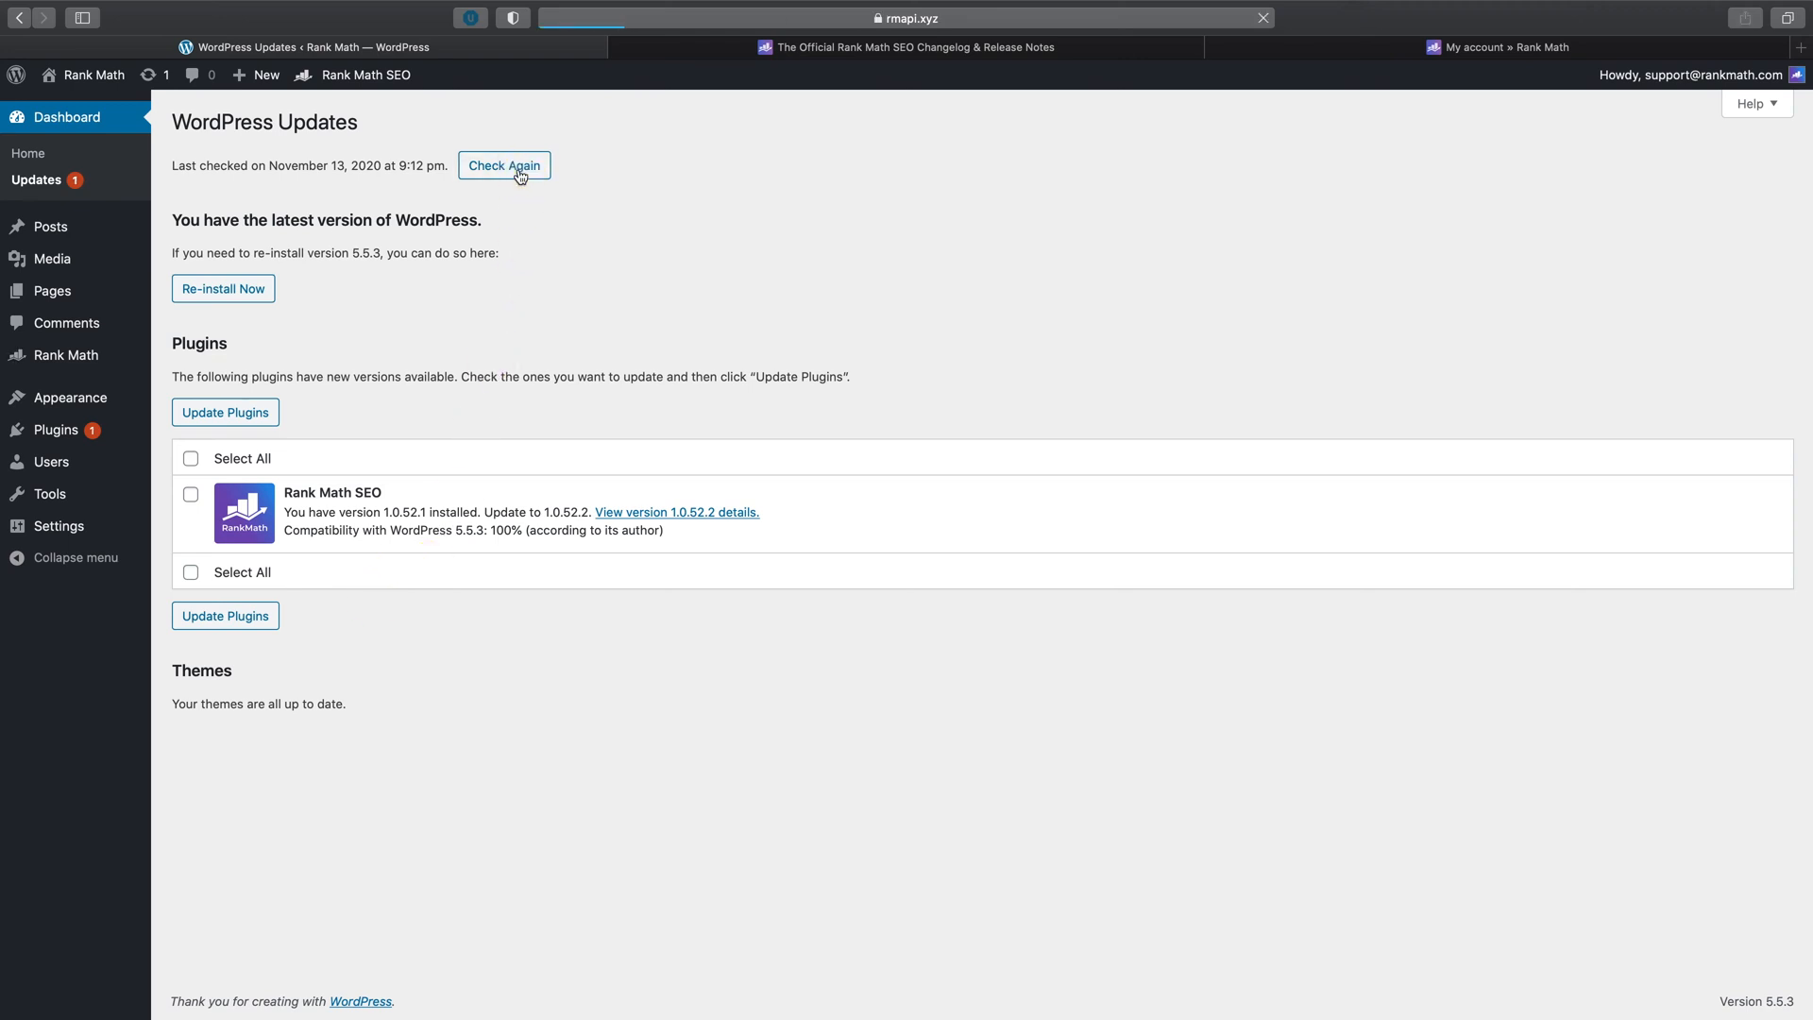
Step: Select both Rank Math plugins and update them to 1.0.52.2 and 2.0.2
{"action": "left_click", "coordinate": [503, 165]}
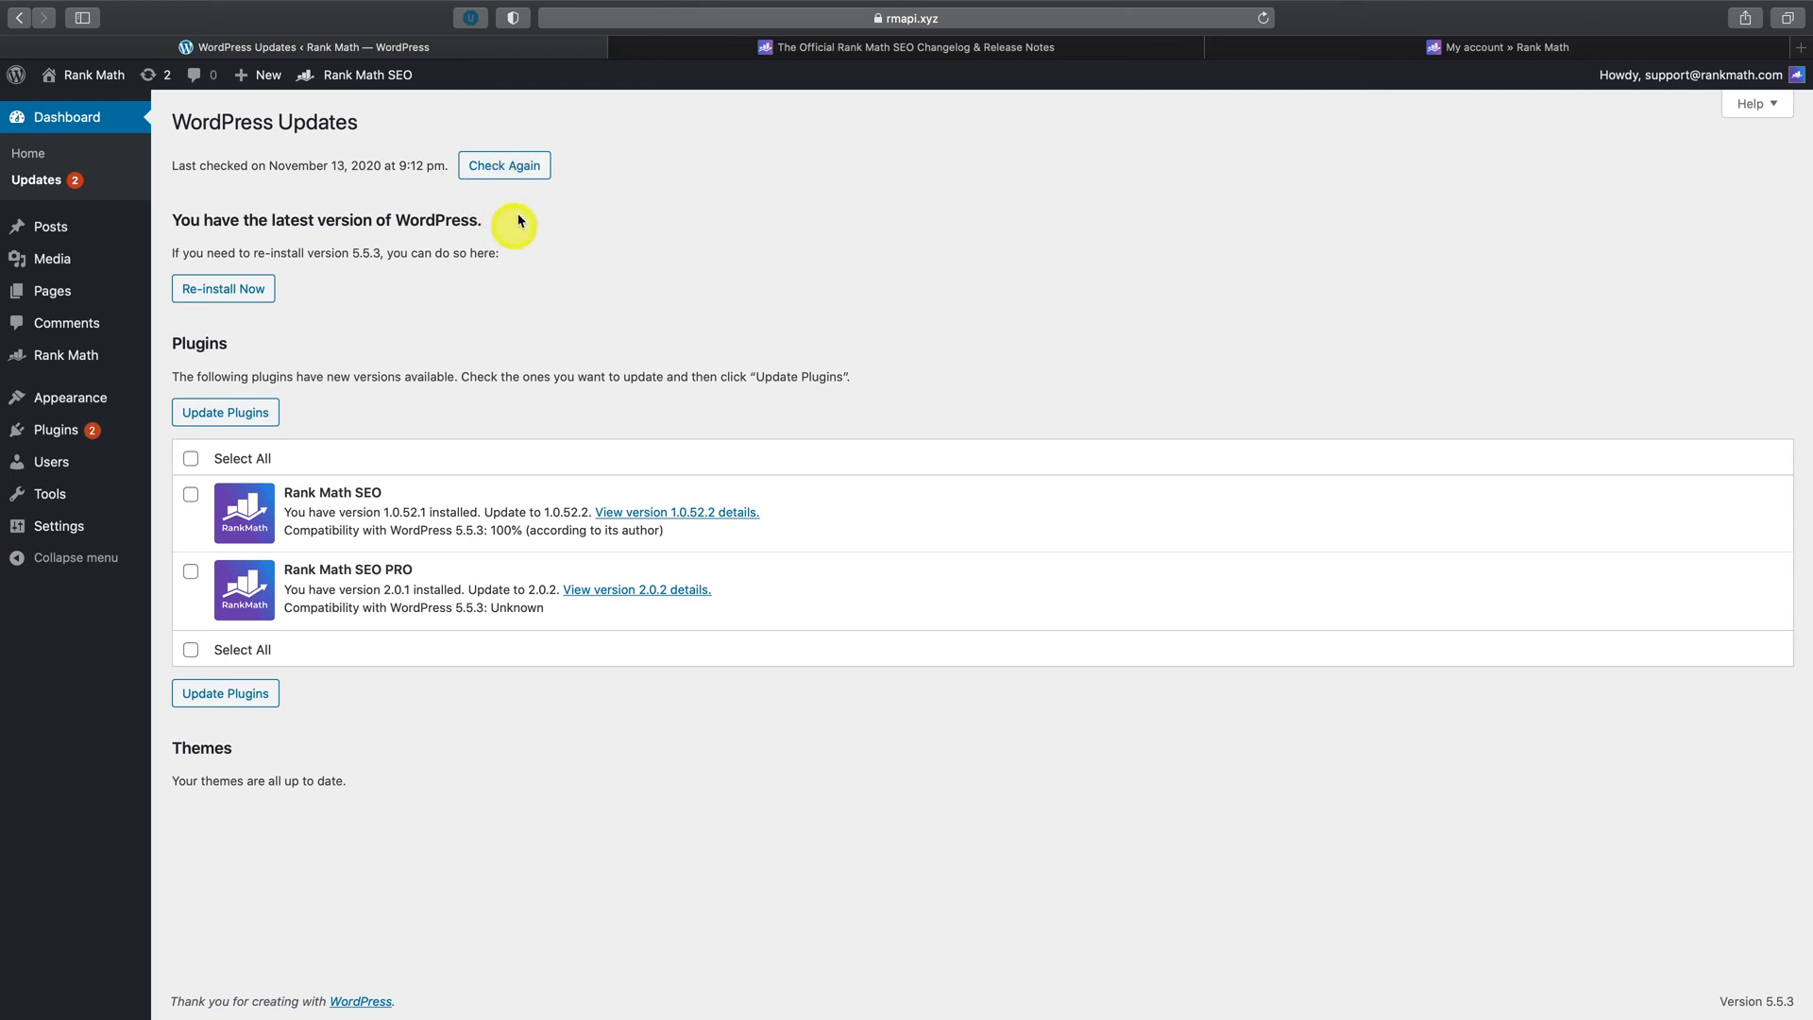
{"action": "mouse_move", "coordinate": [424, 516]}
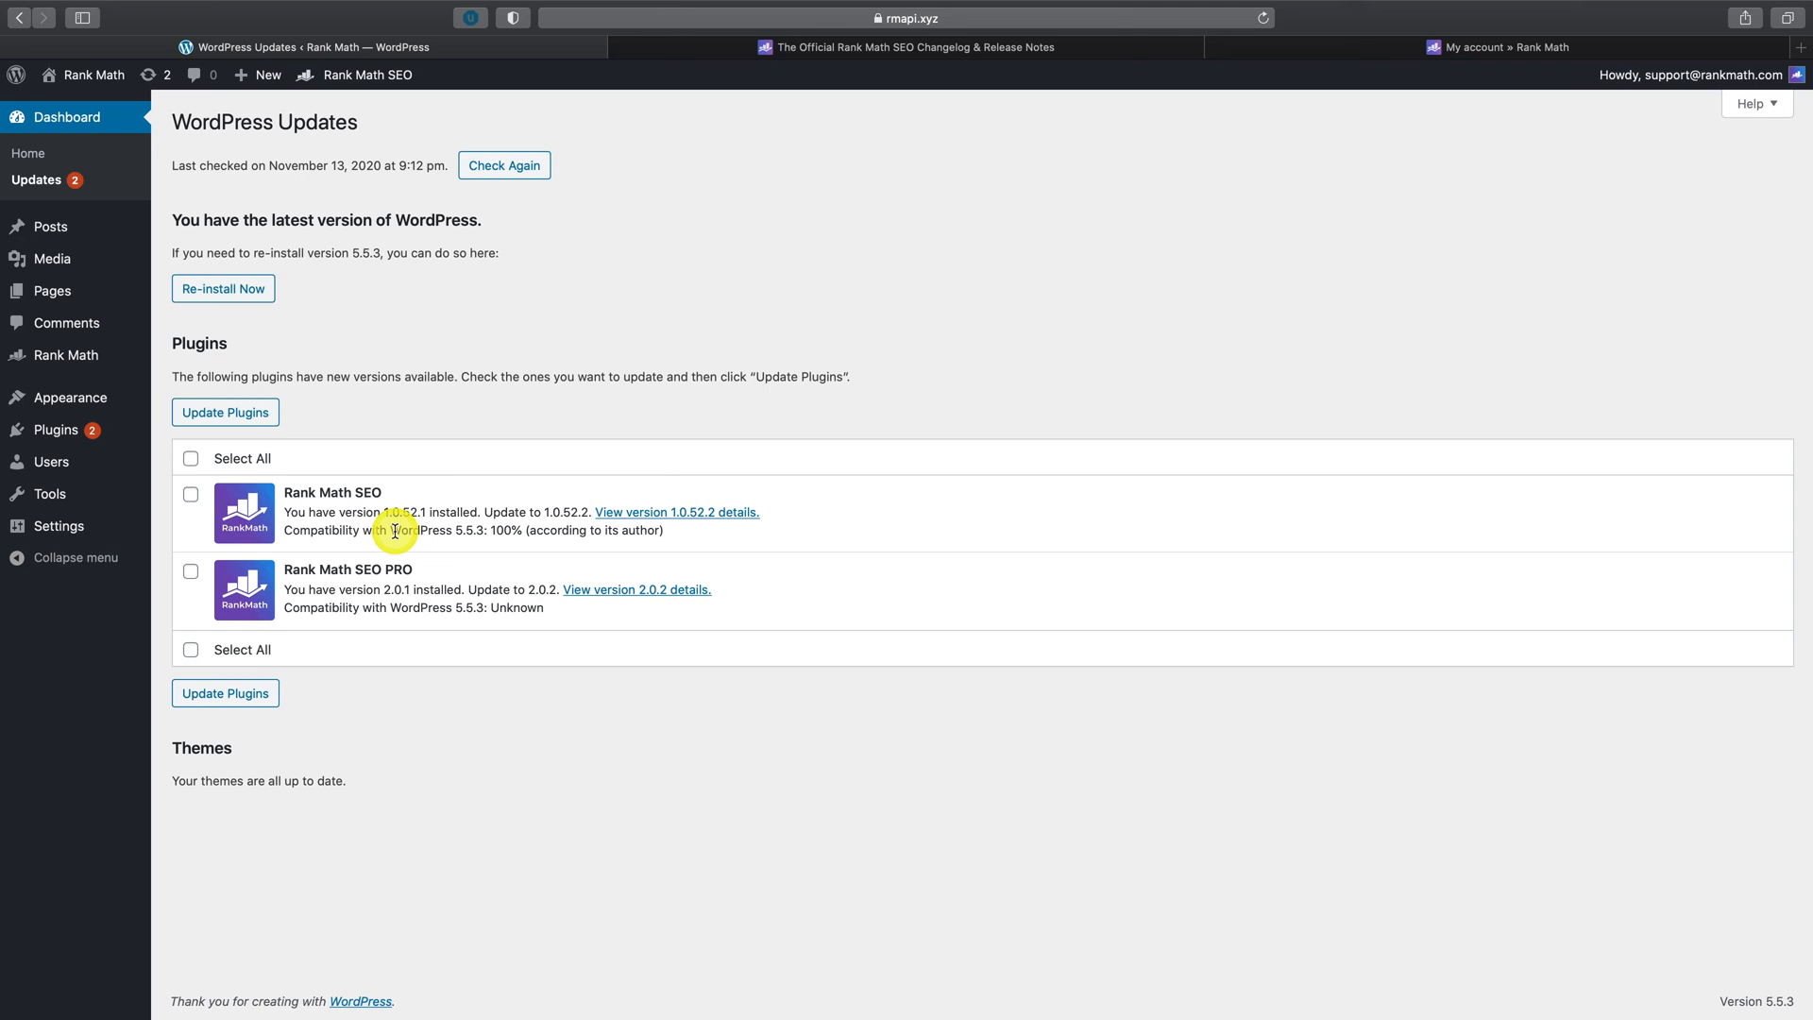
{"action": "mouse_move", "coordinate": [396, 530]}
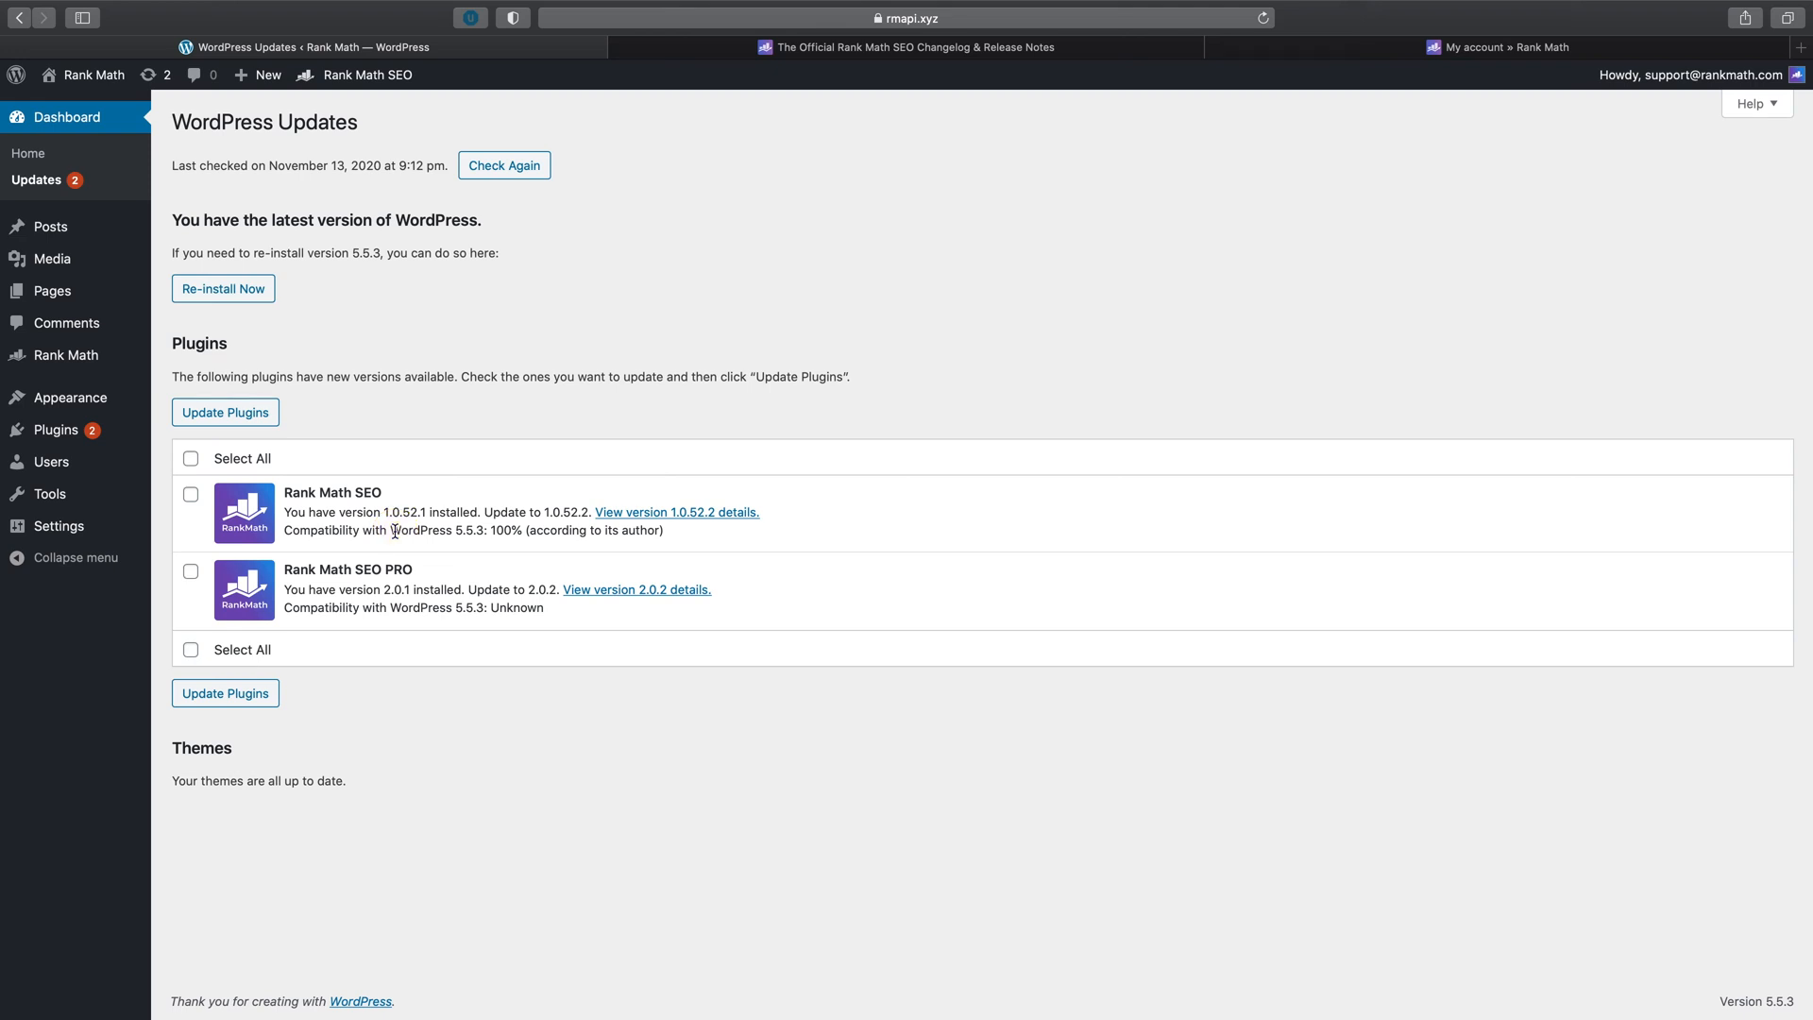
{"action": "left_click", "coordinate": [191, 458]}
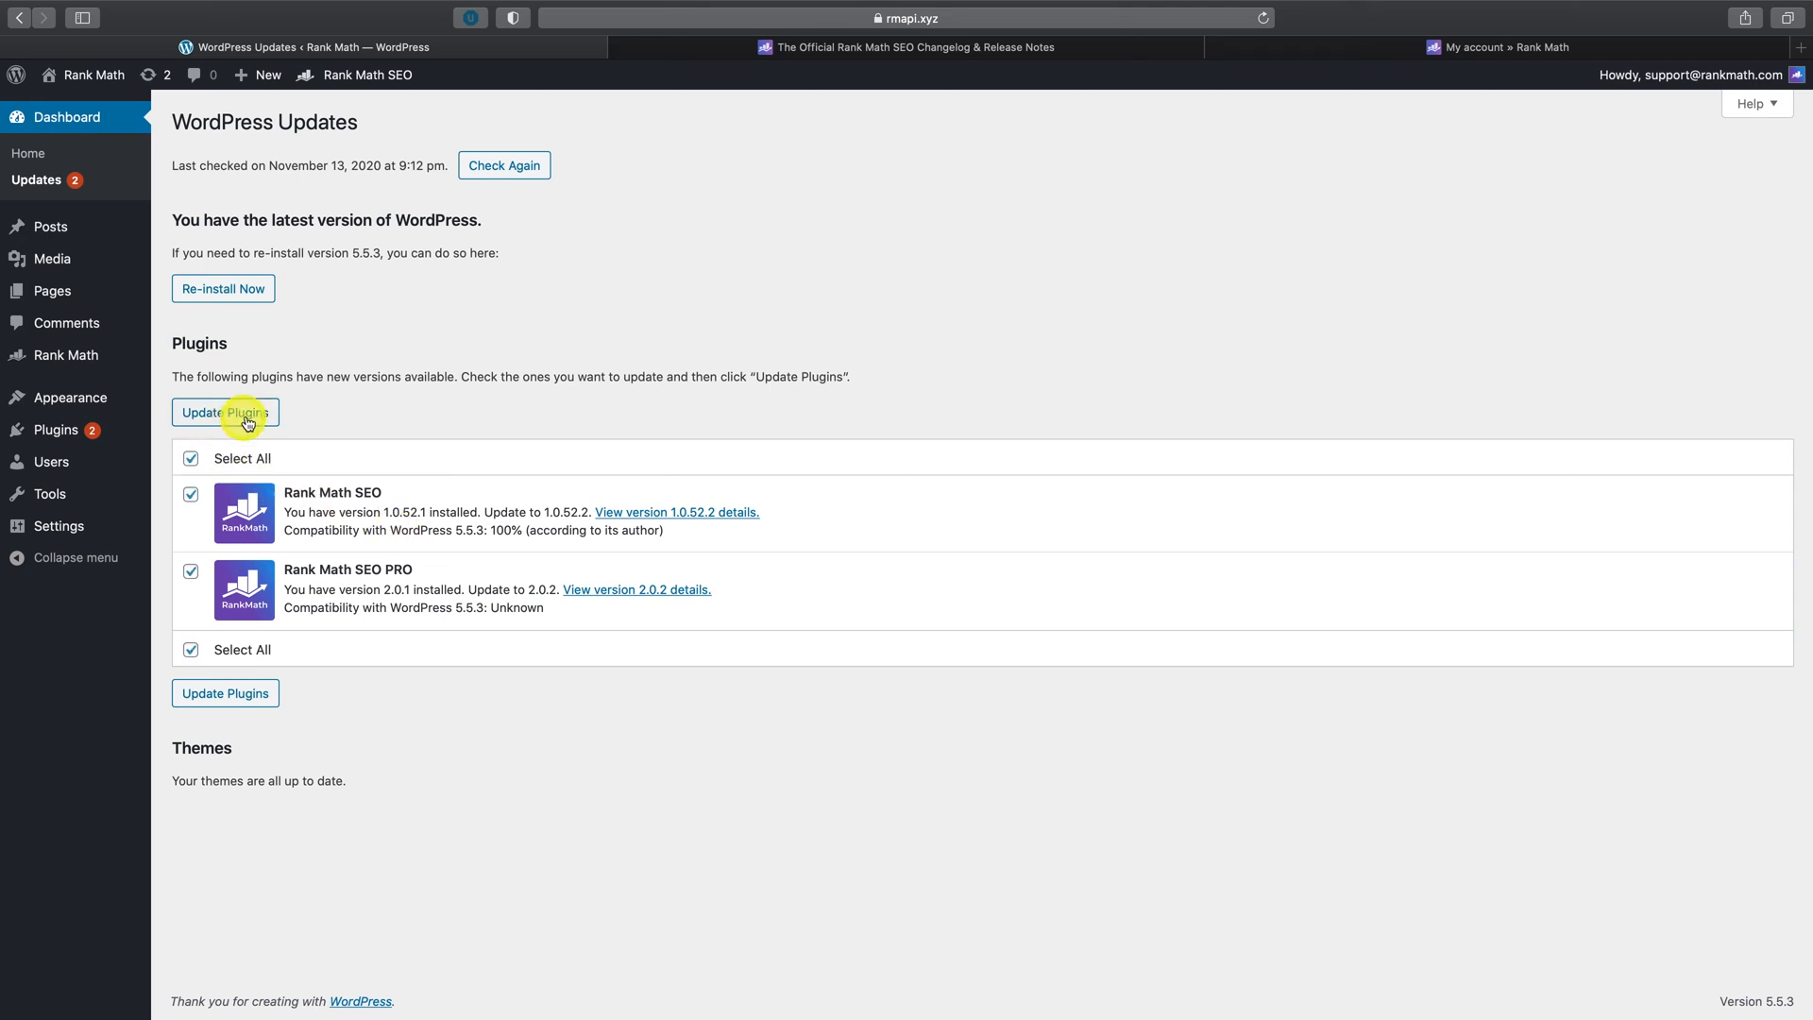
{"action": "left_click", "coordinate": [225, 413]}
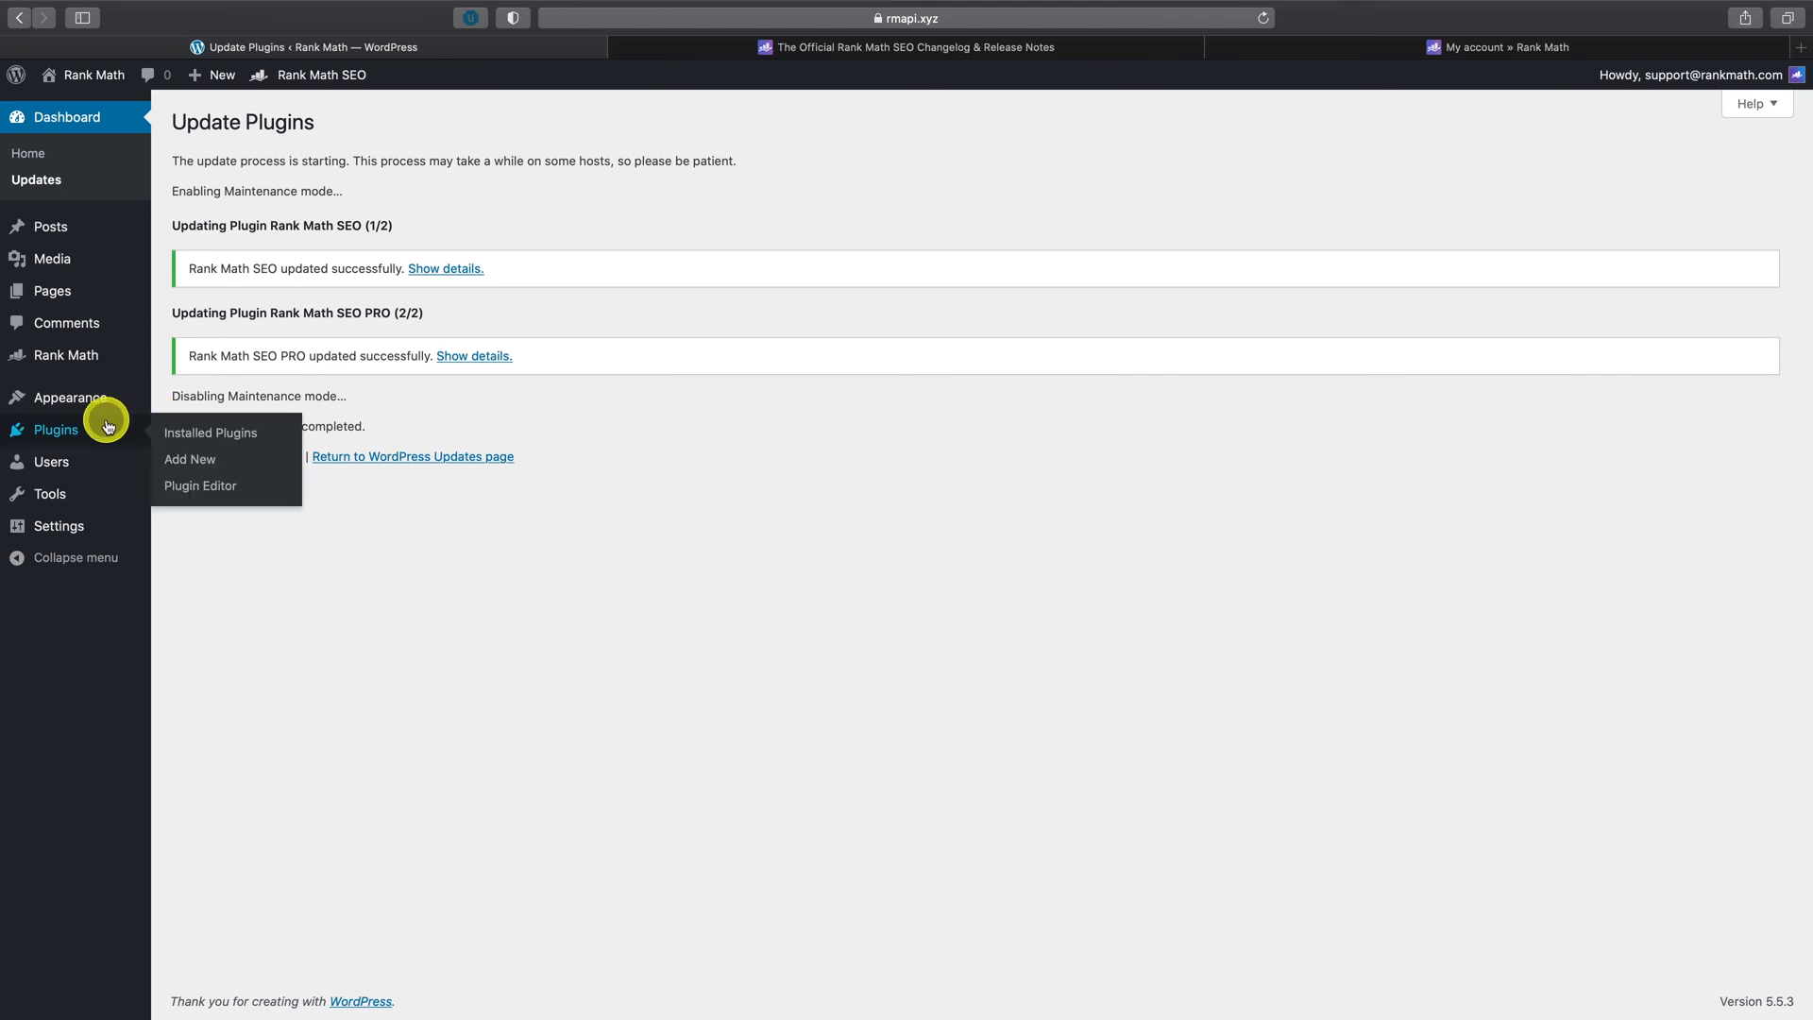
{"action": "left_click", "coordinate": [209, 432]}
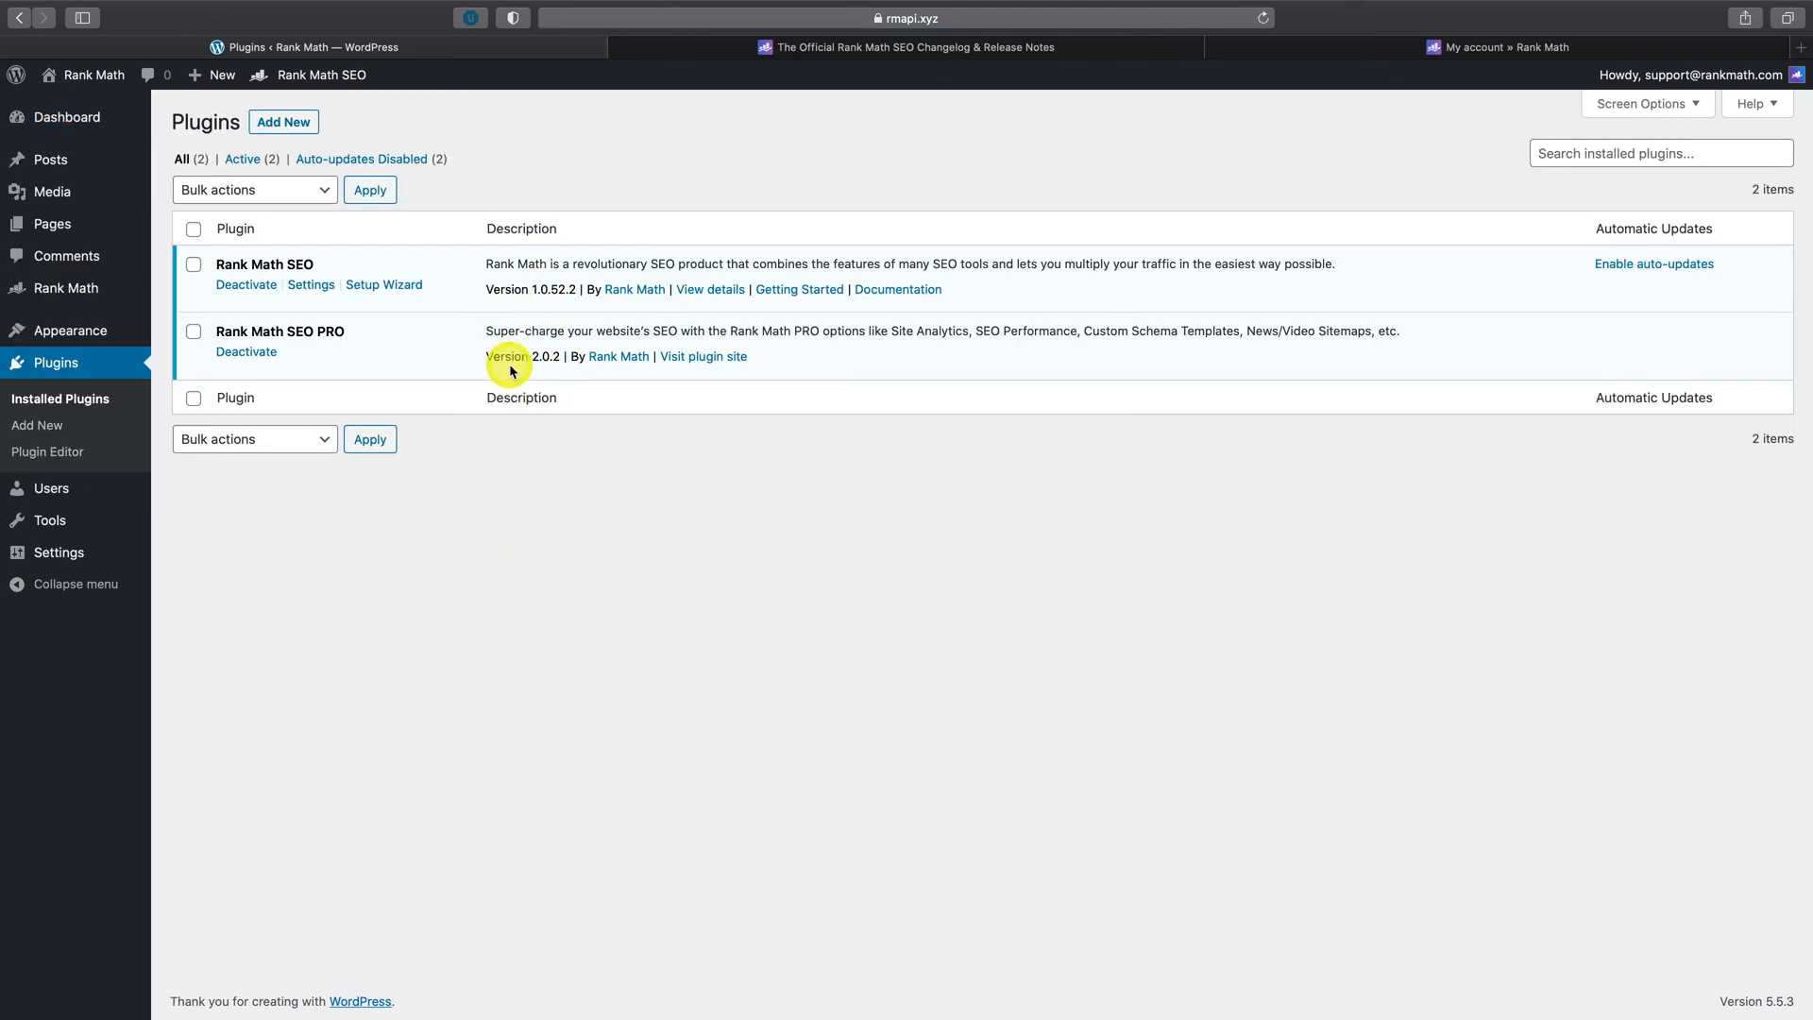
{"action": "mouse_move", "coordinate": [535, 309]}
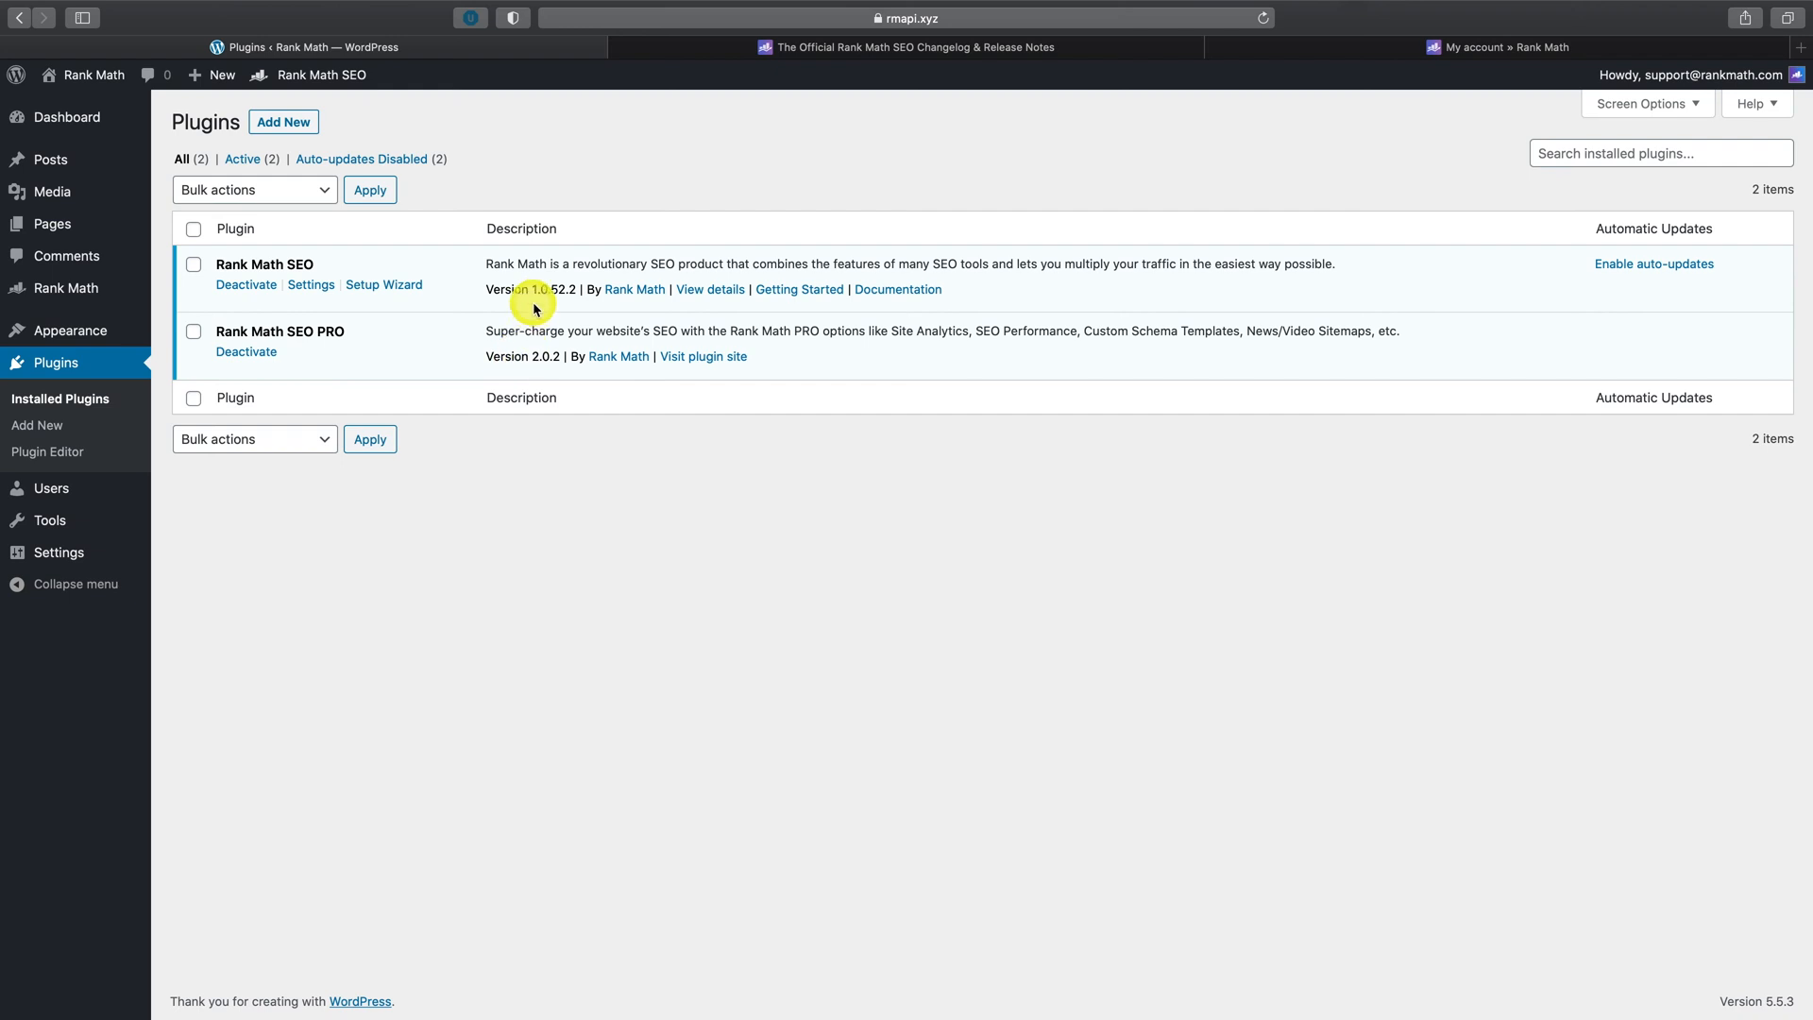
{"action": "mouse_move", "coordinate": [338, 125]}
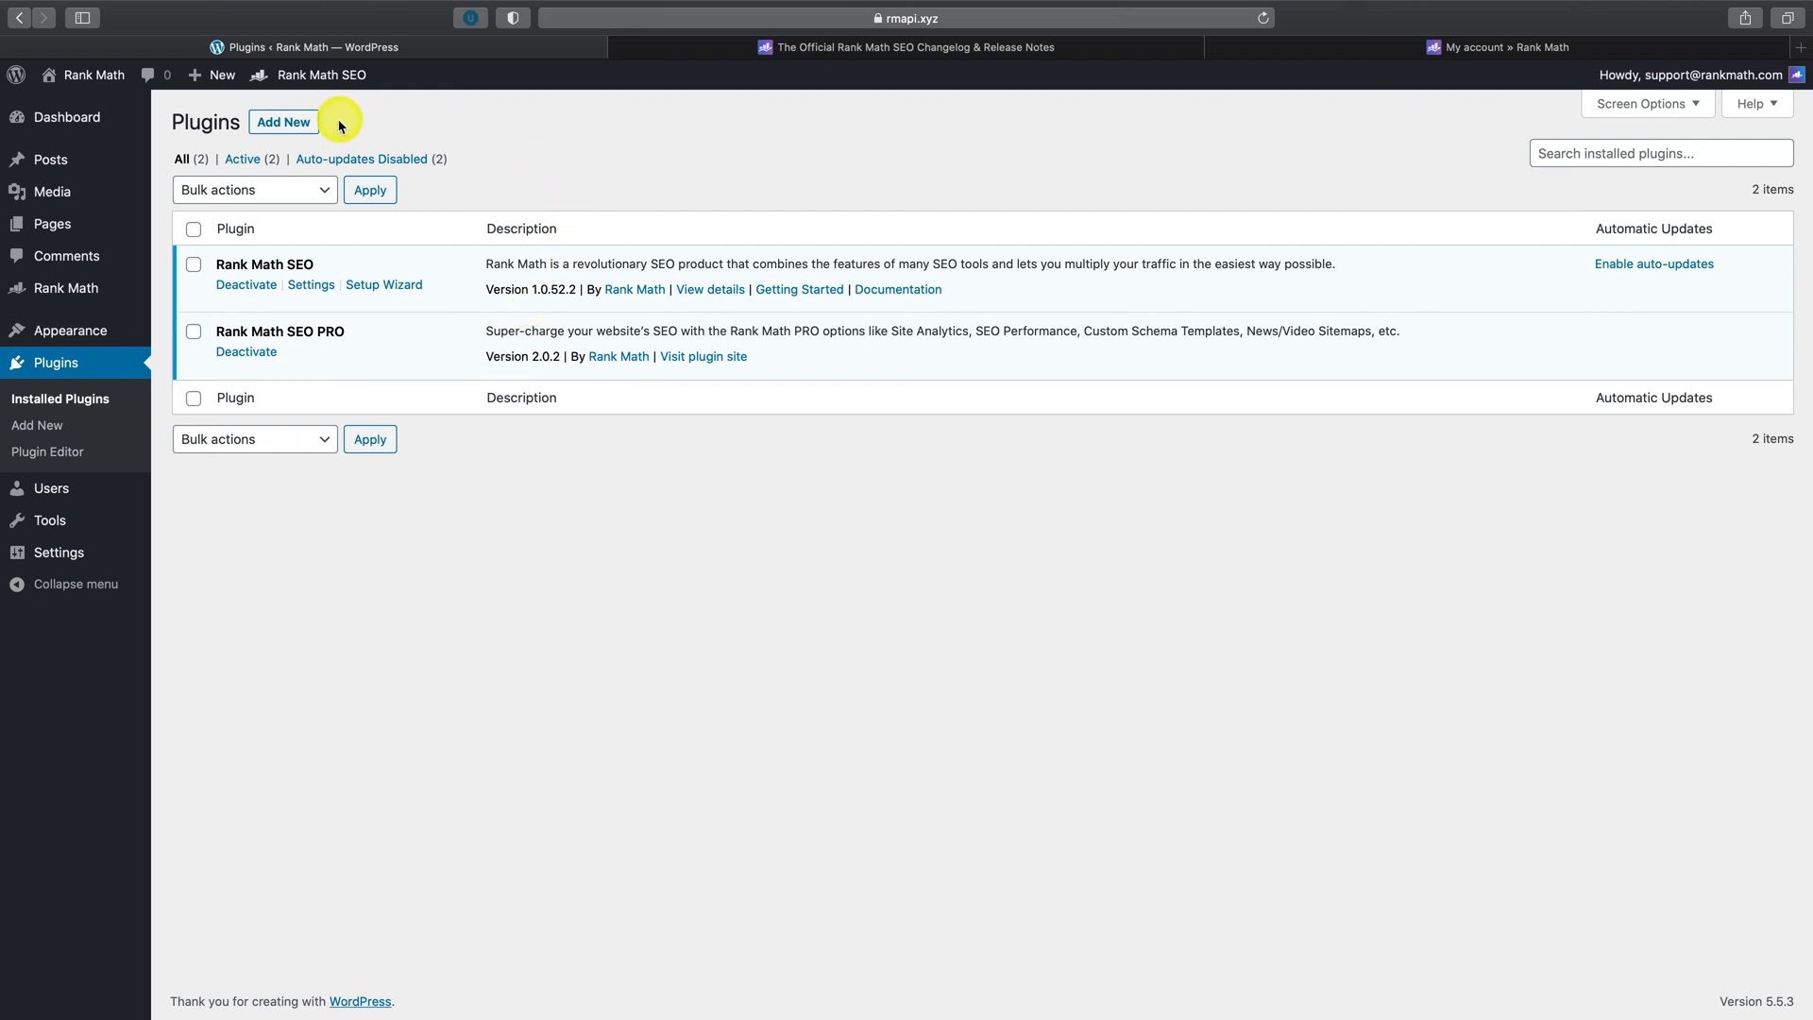
Step: Confirm versions 1.0.52.2 and 2.0.2, then go to the Add Plugins page
{"action": "left_click", "coordinate": [282, 121]}
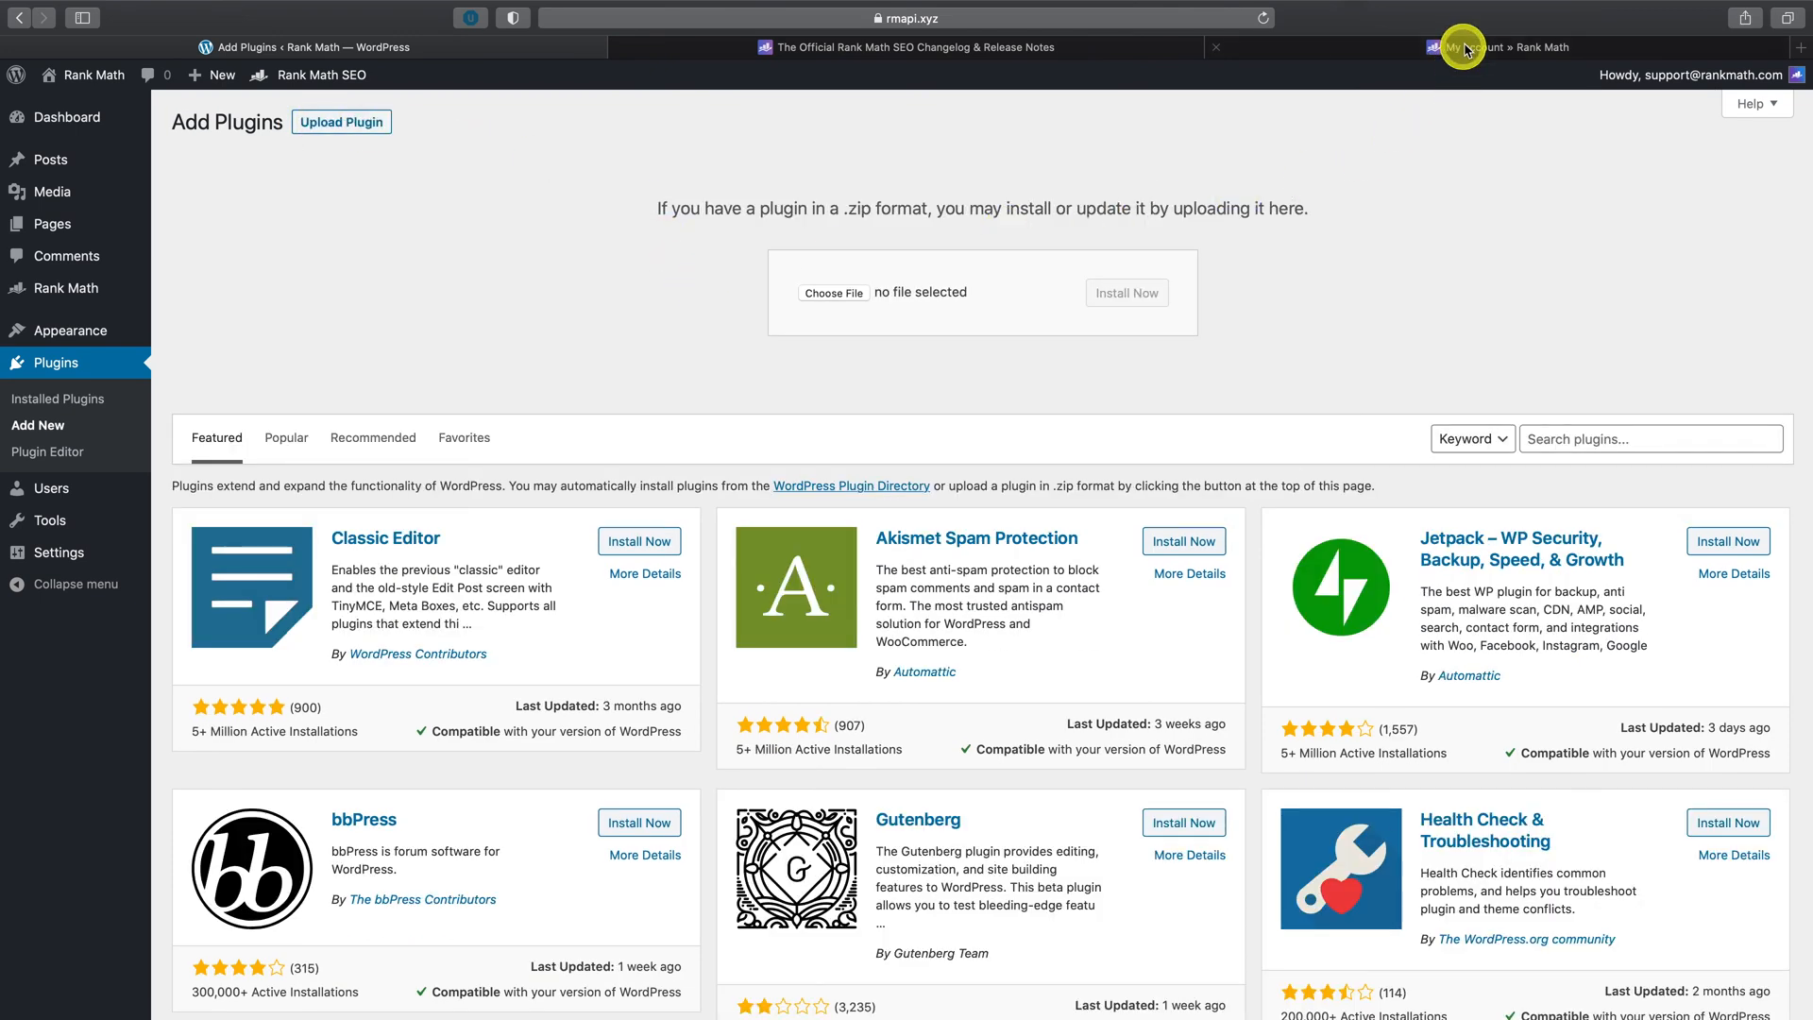
Step: Visit the Rank Math account's PRO download page, then return to WordPress Add Plugins
{"action": "left_click", "coordinate": [1497, 46]}
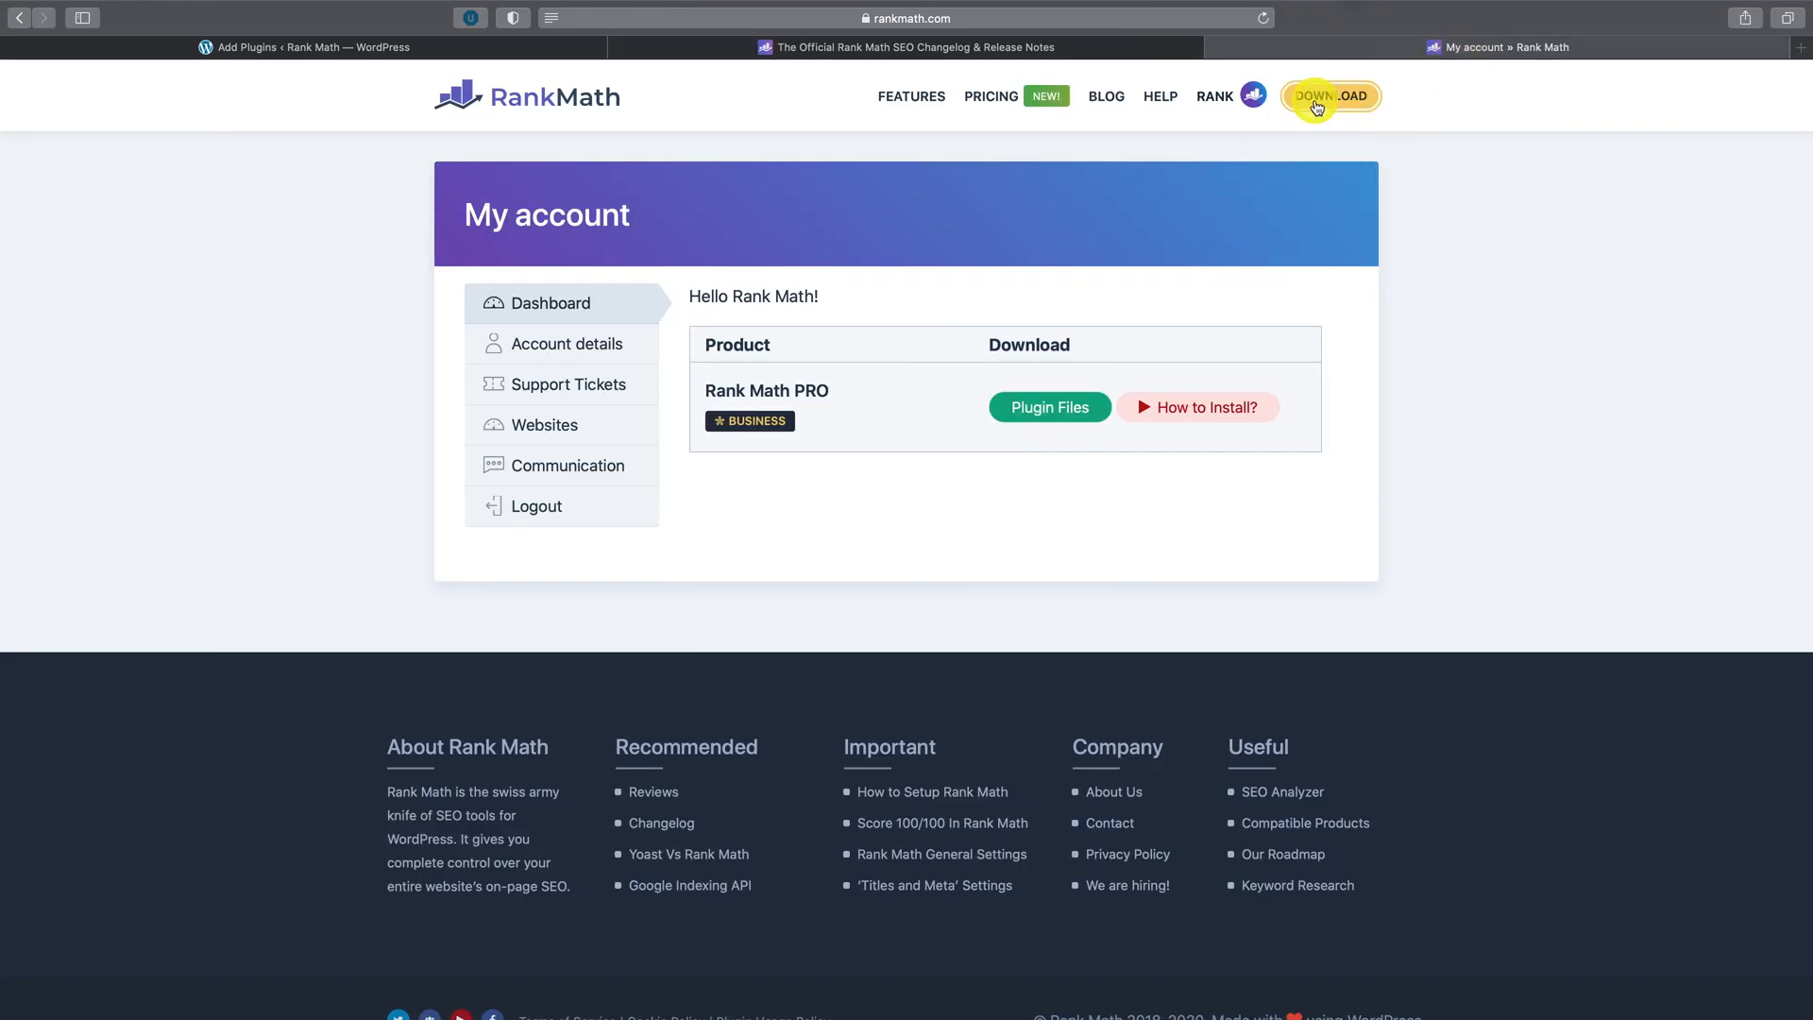
{"action": "mouse_move", "coordinate": [1081, 251]}
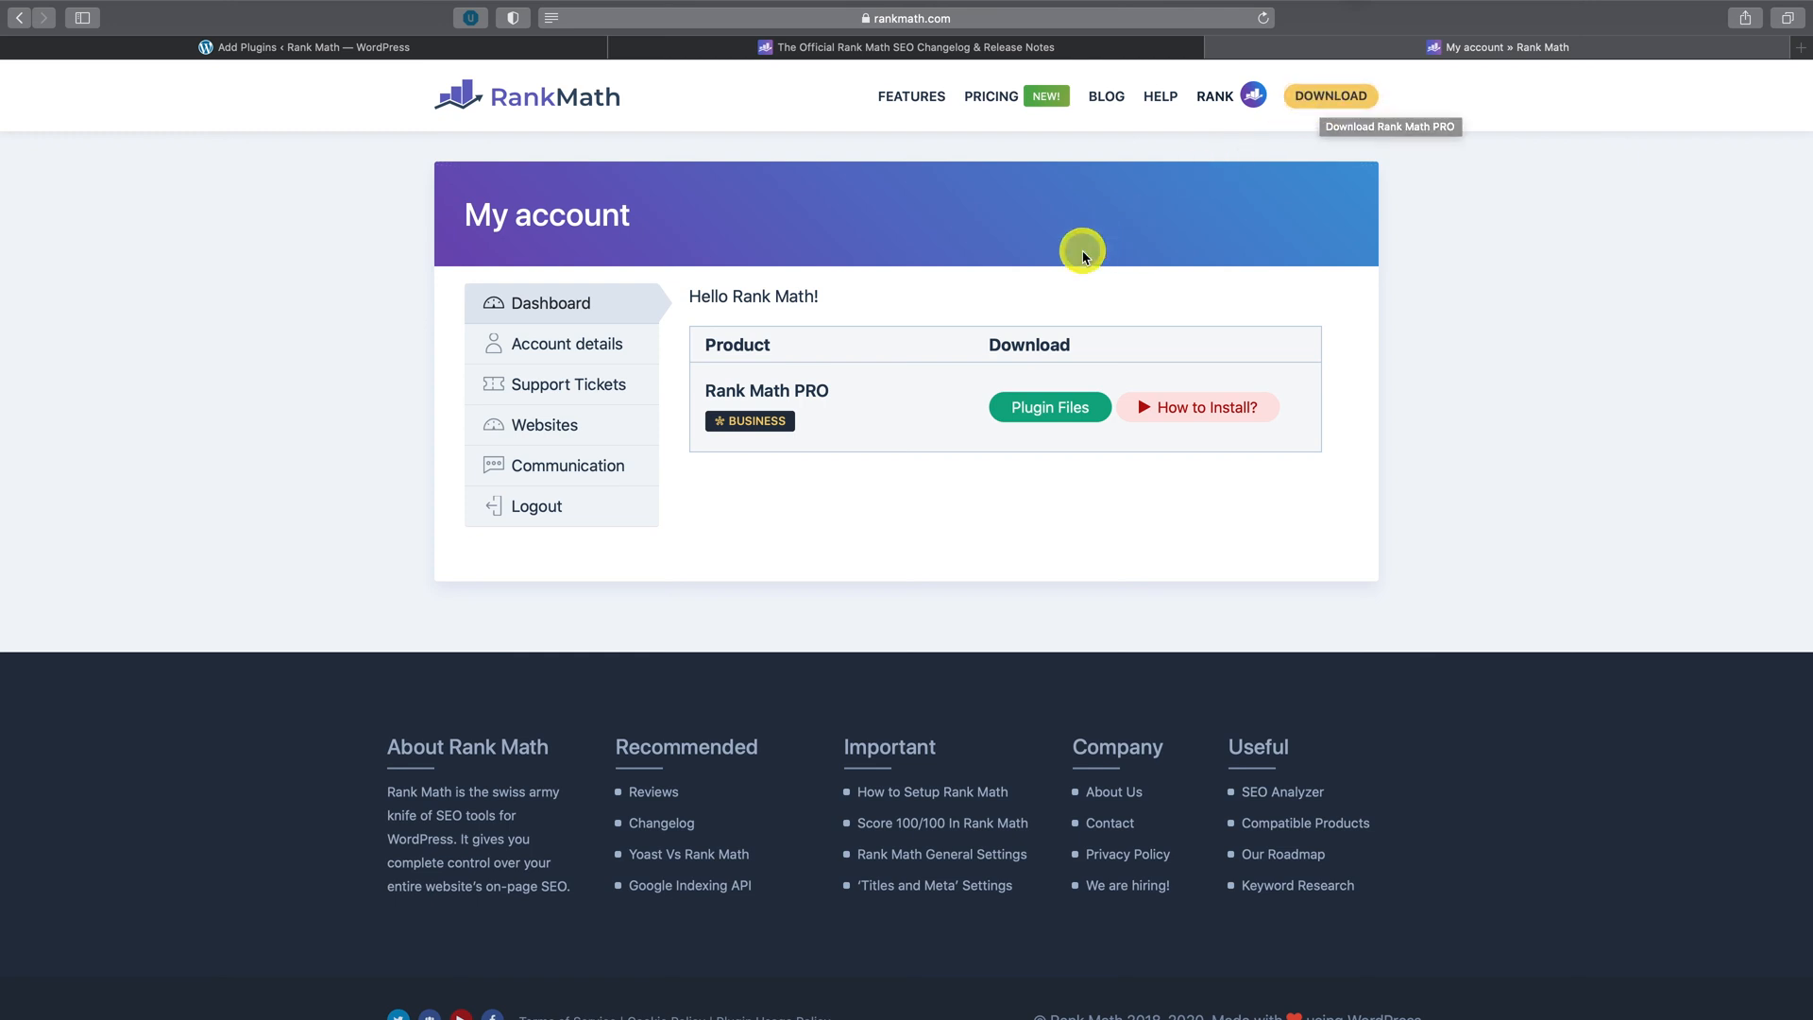
{"action": "left_click", "coordinate": [1252, 94]}
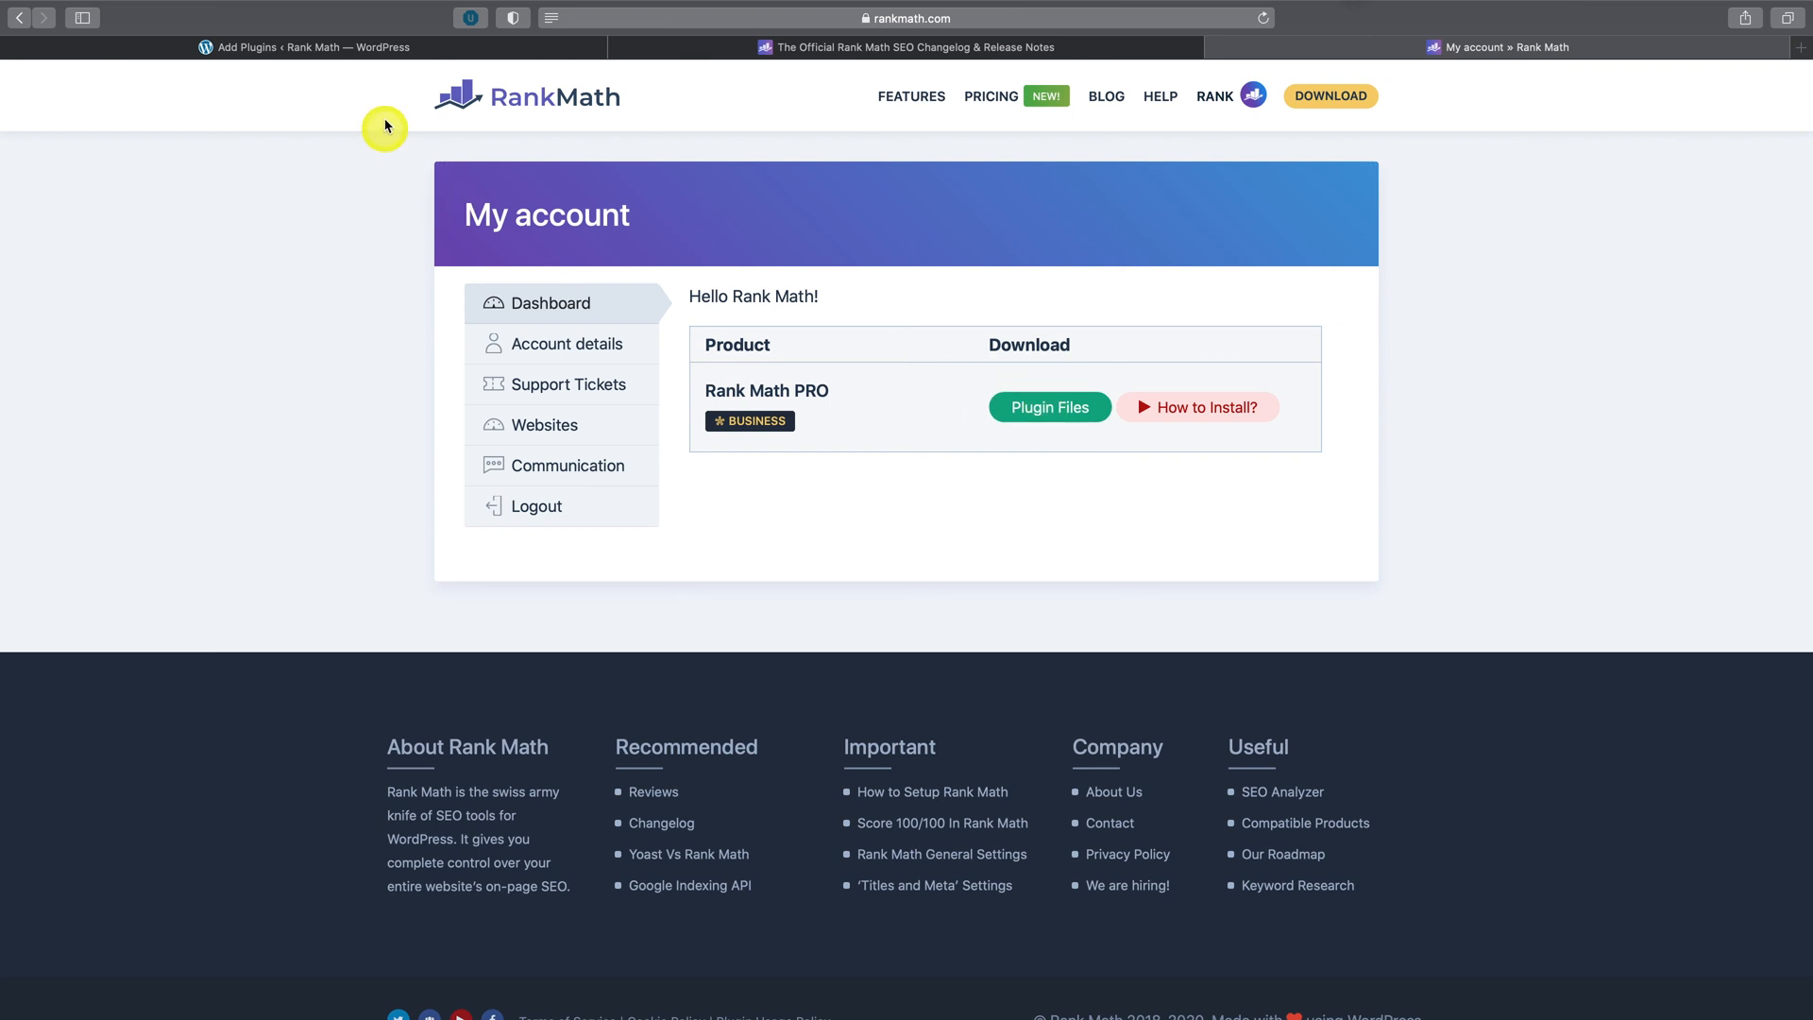
{"action": "left_click", "coordinate": [304, 47]}
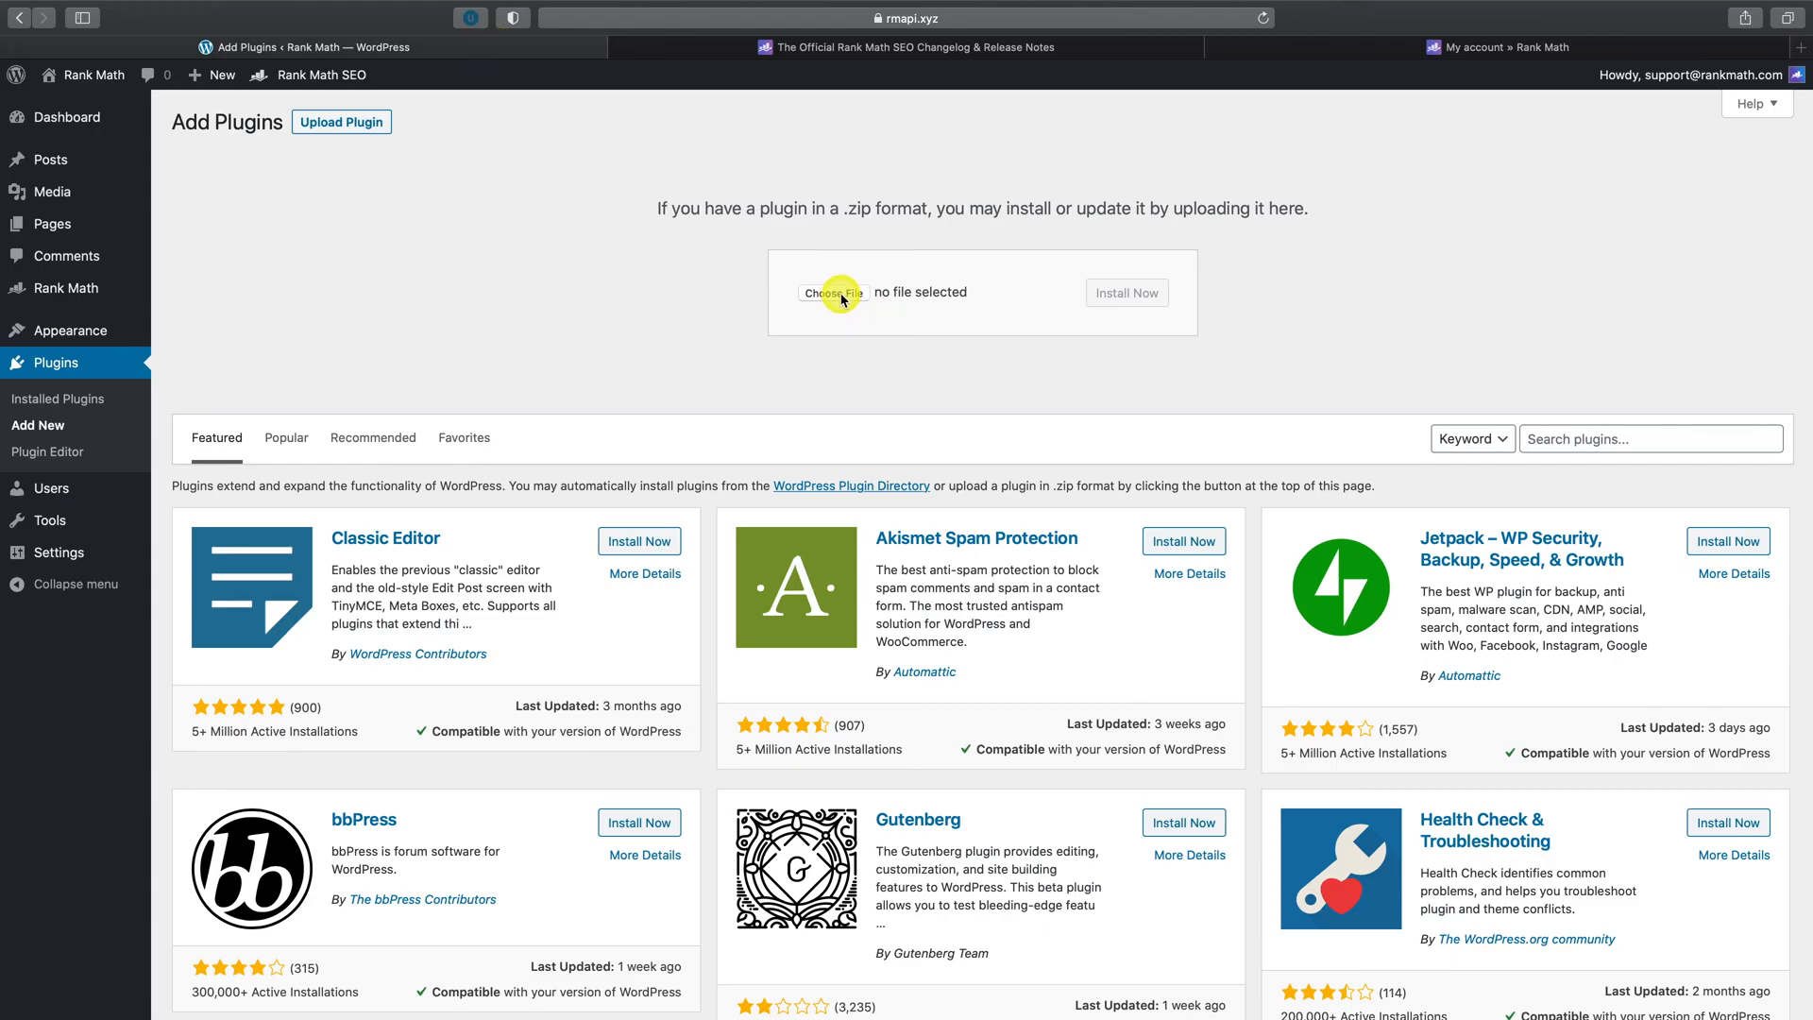
Step: Upload seo-by-rank-math-pro.zip, replace the installed PRO copy, and return to Installed Plugins
{"action": "left_click", "coordinate": [833, 292]}
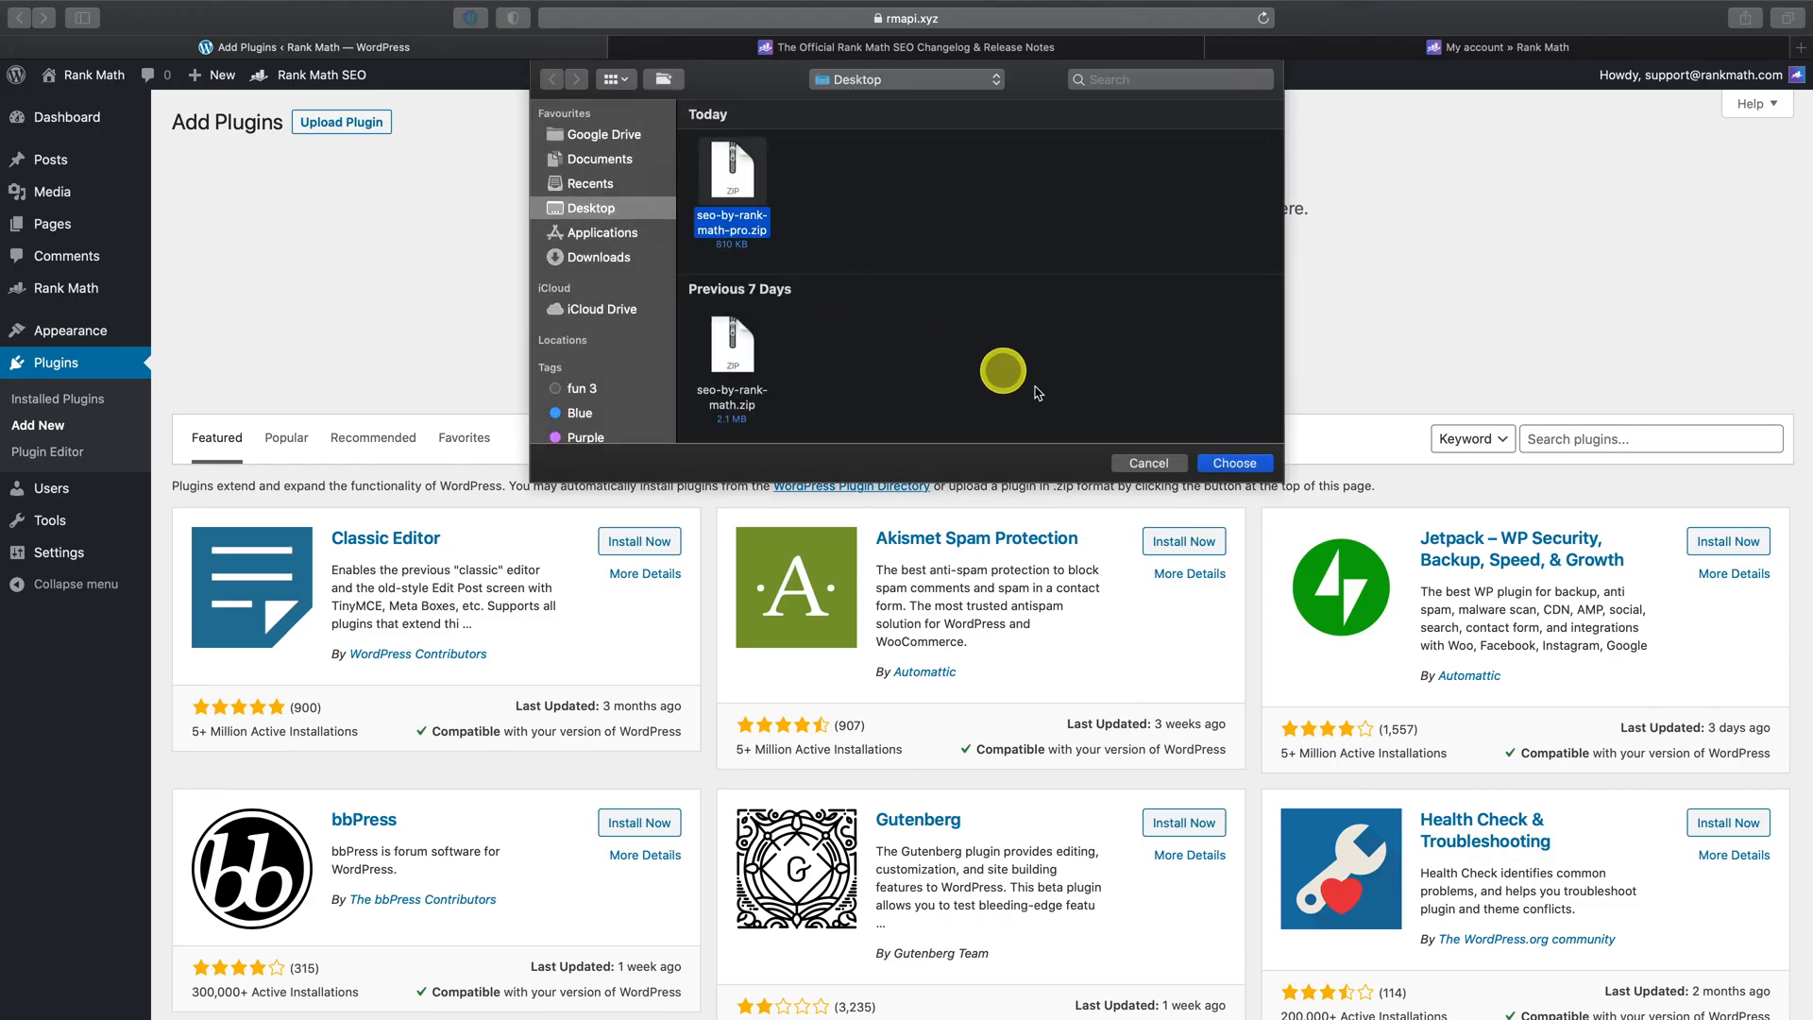
{"action": "left_click", "coordinate": [1233, 463]}
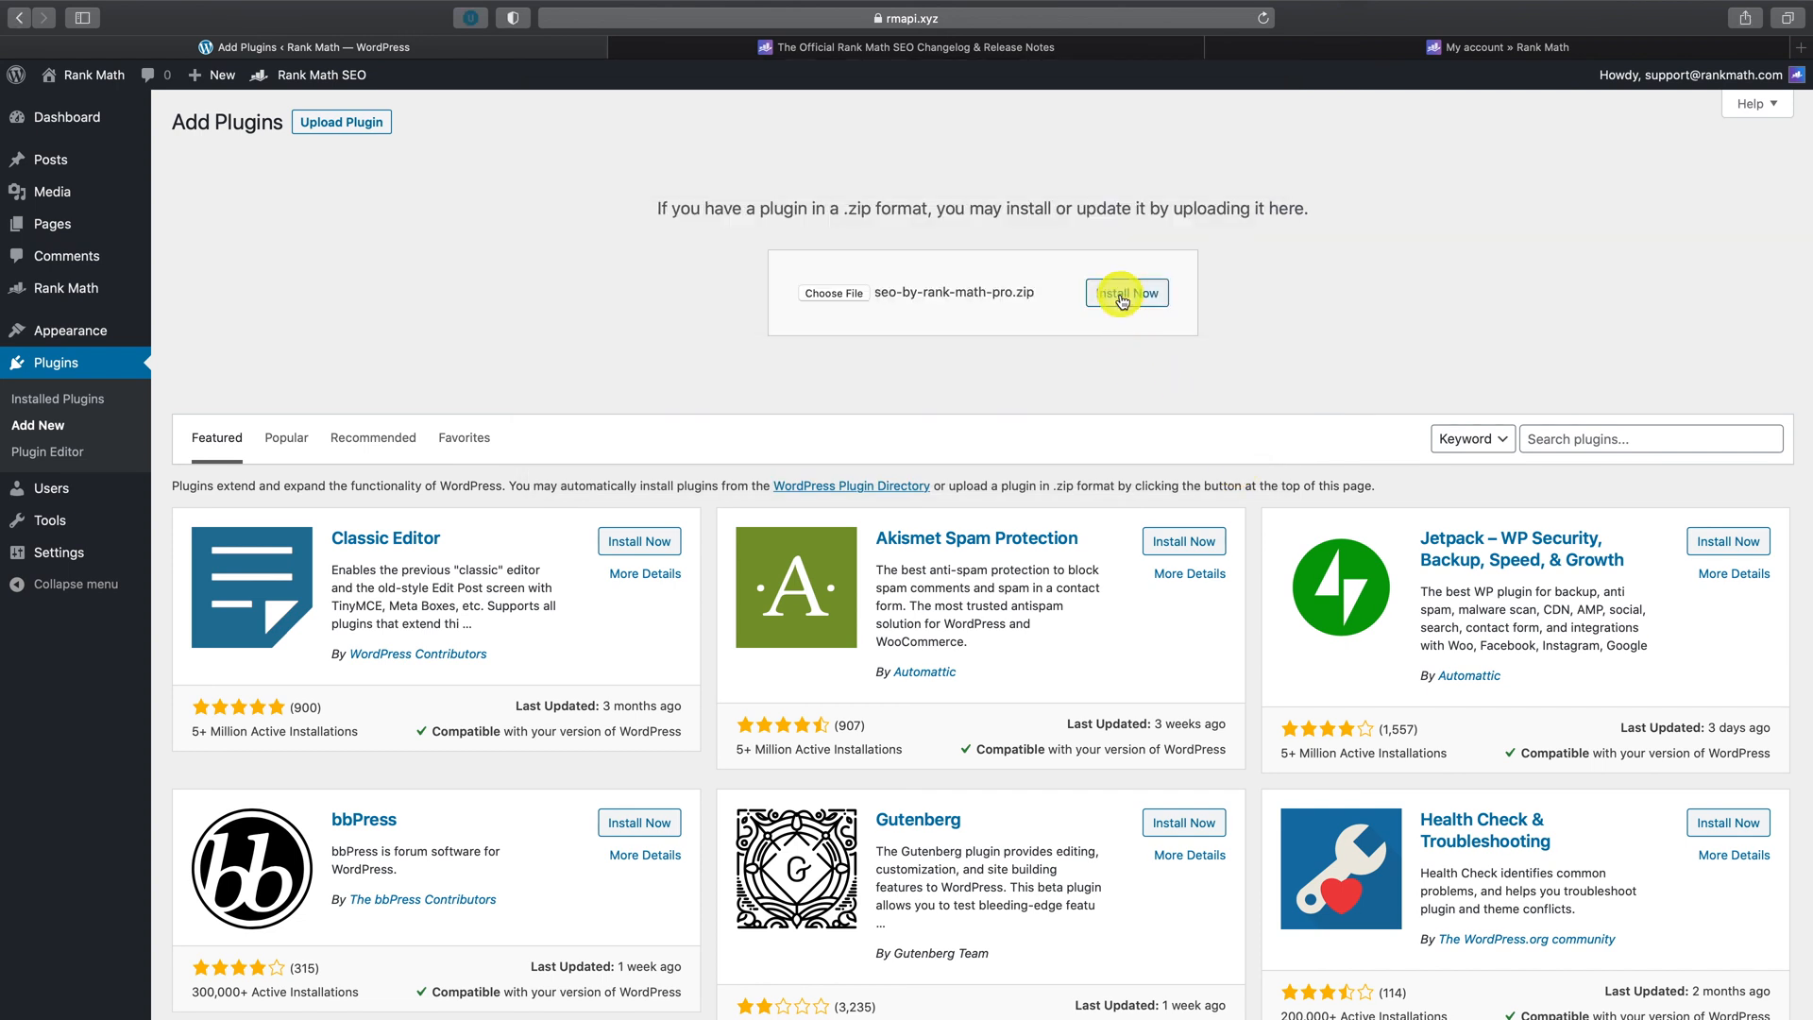
{"action": "left_click", "coordinate": [1124, 292]}
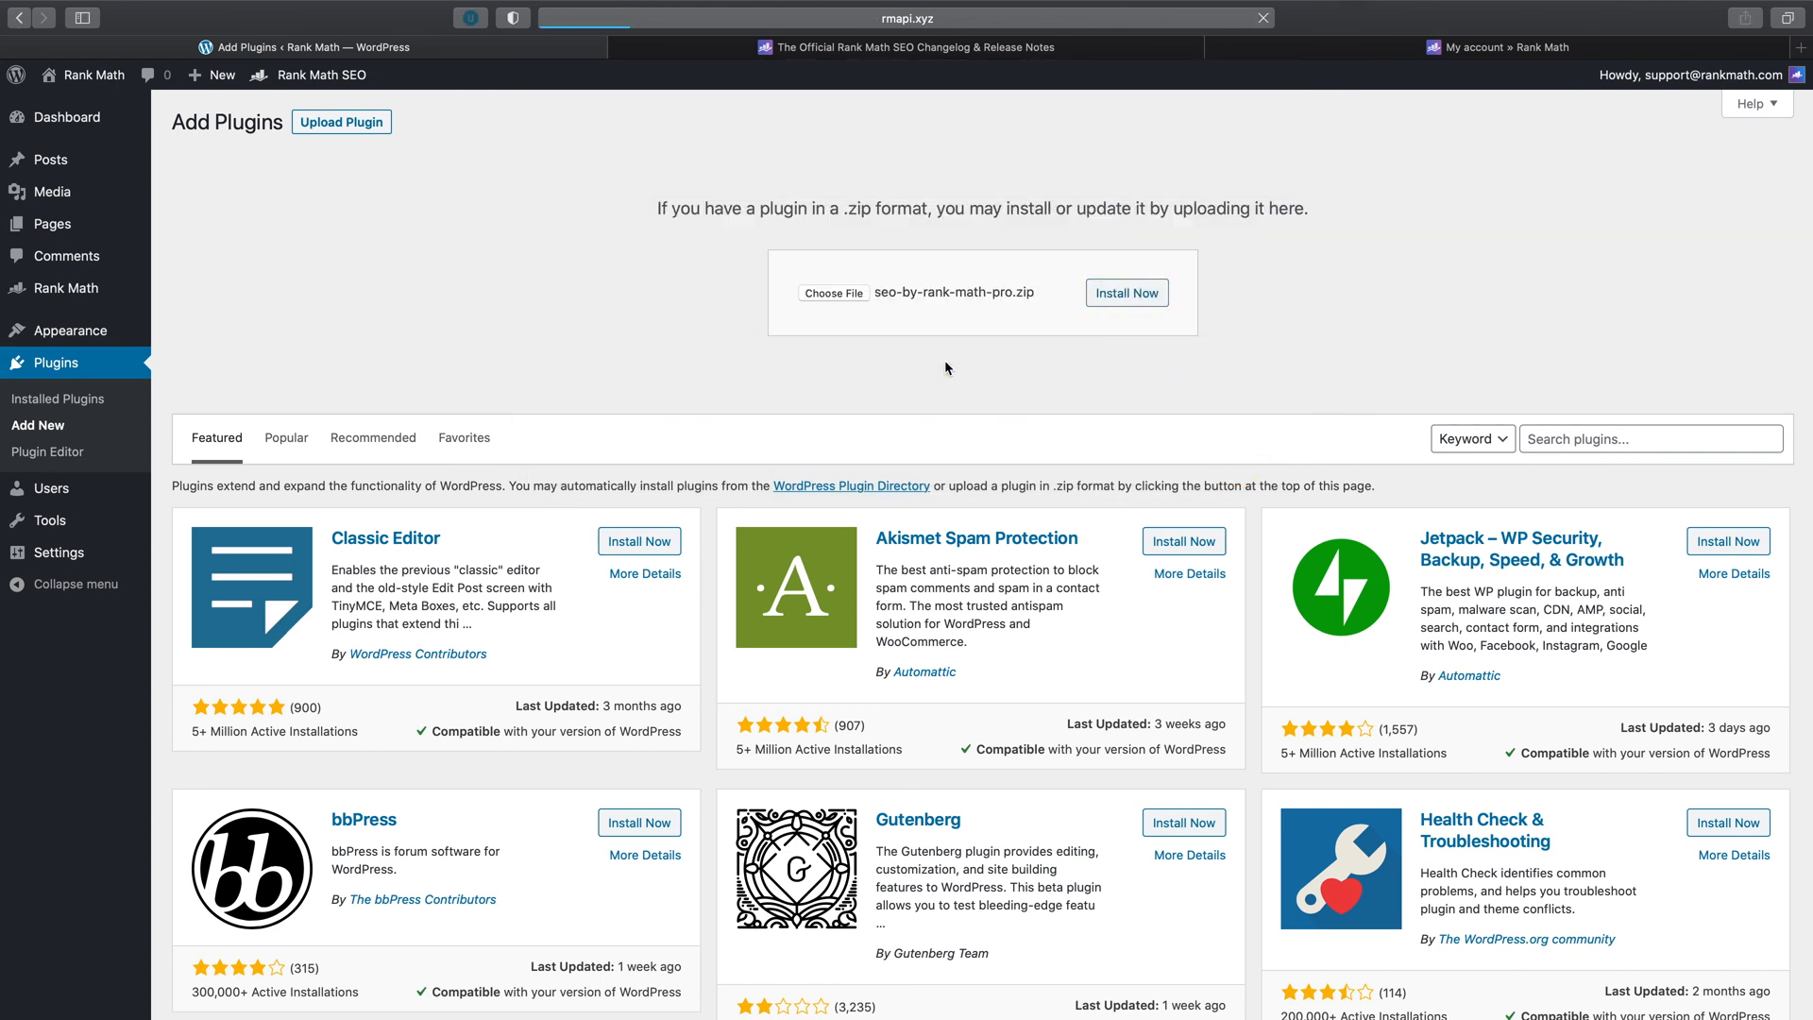
{"action": "left_click", "coordinate": [1125, 293]}
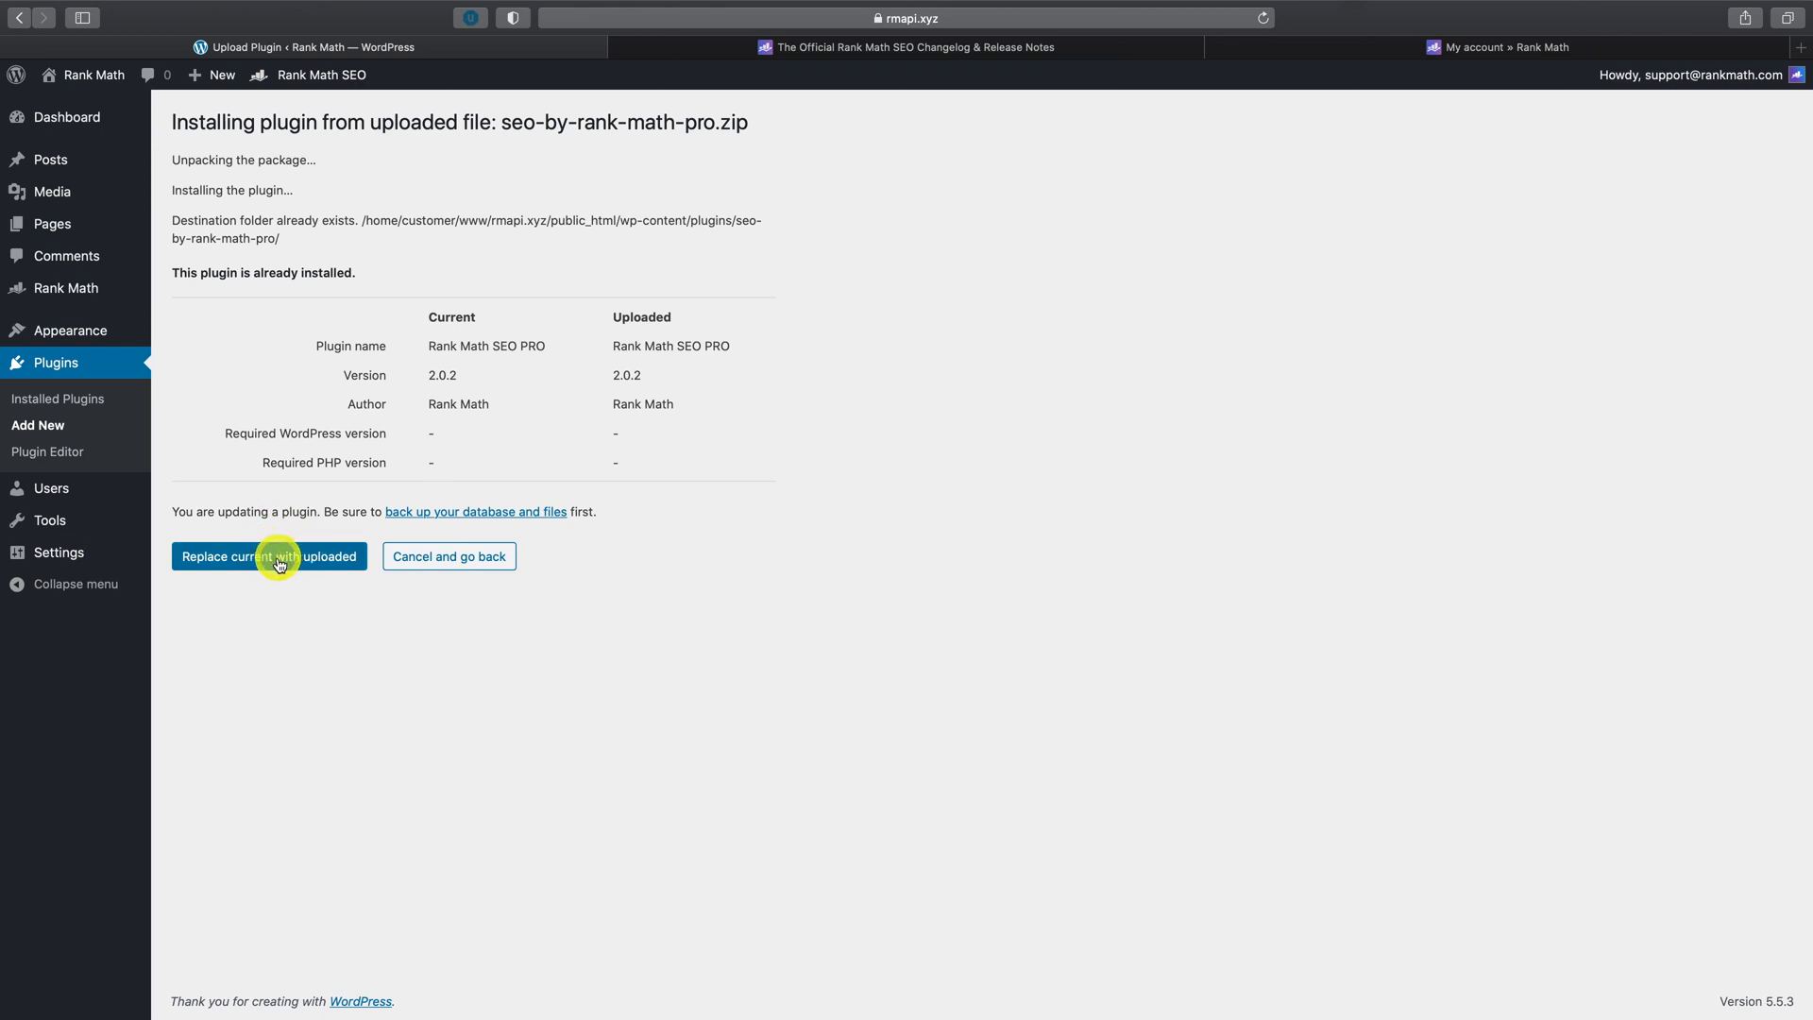
{"action": "left_click", "coordinate": [268, 556]}
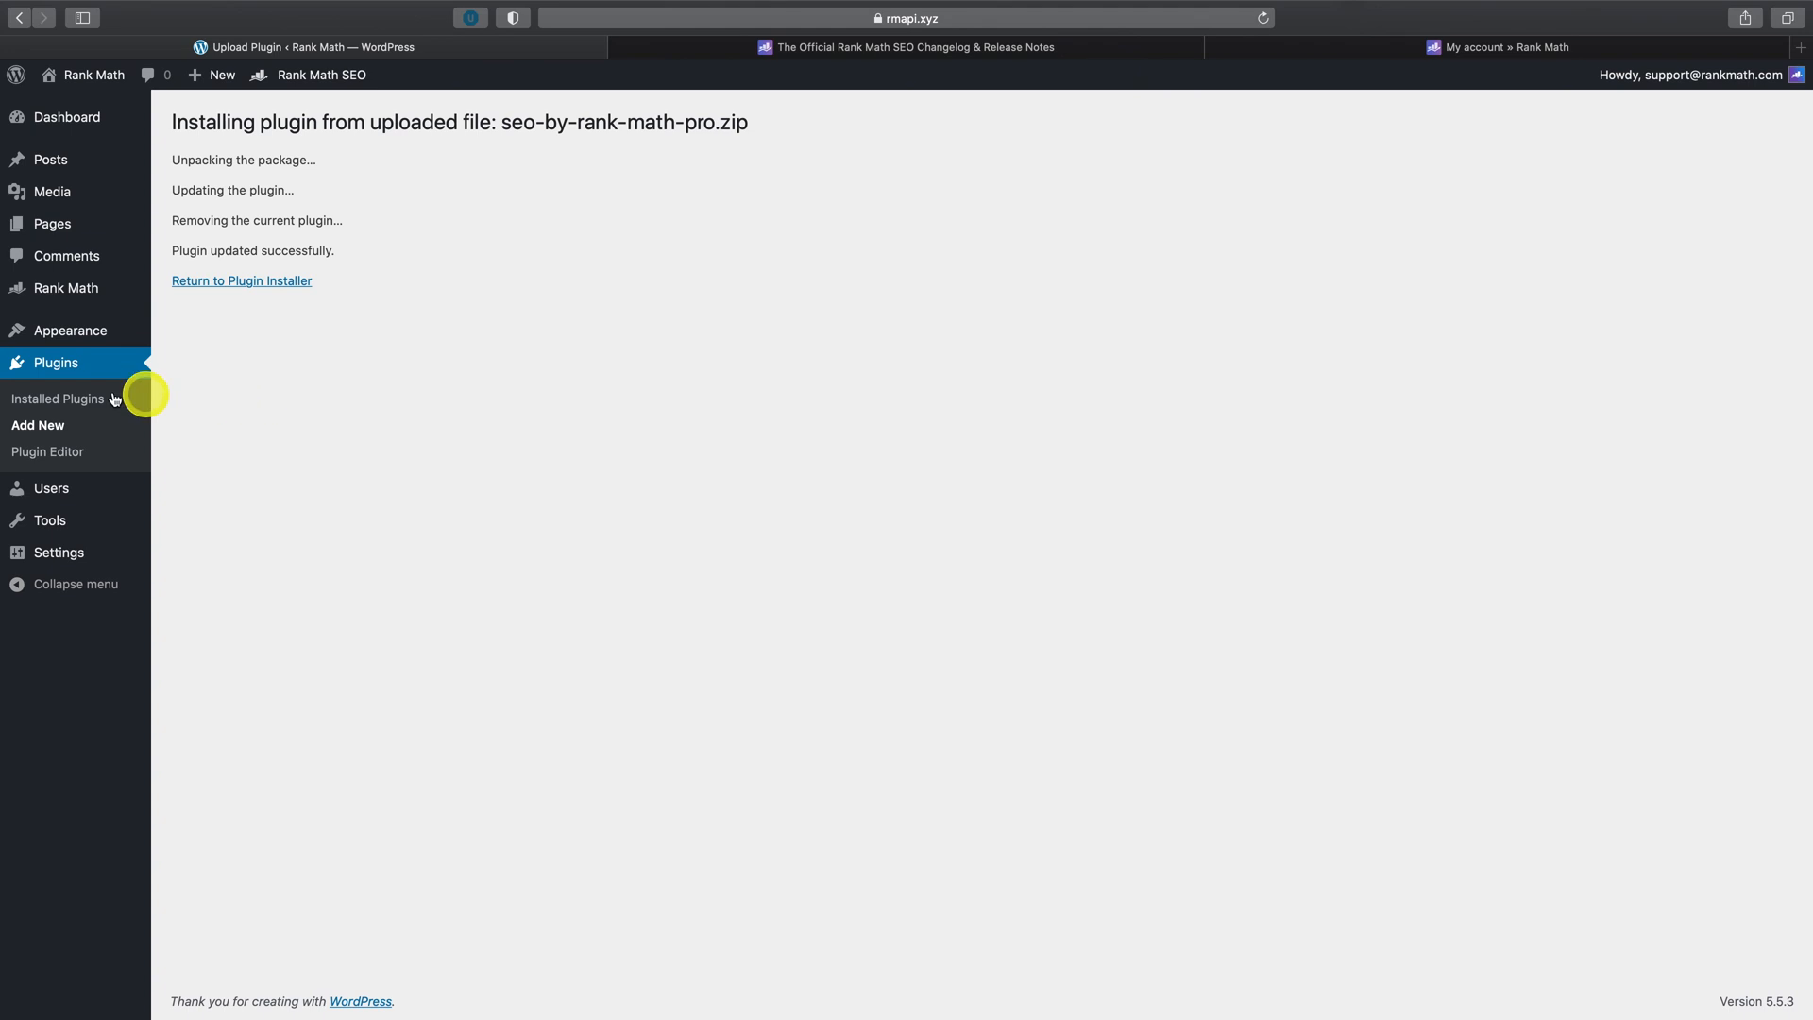
{"action": "left_click", "coordinate": [58, 398]}
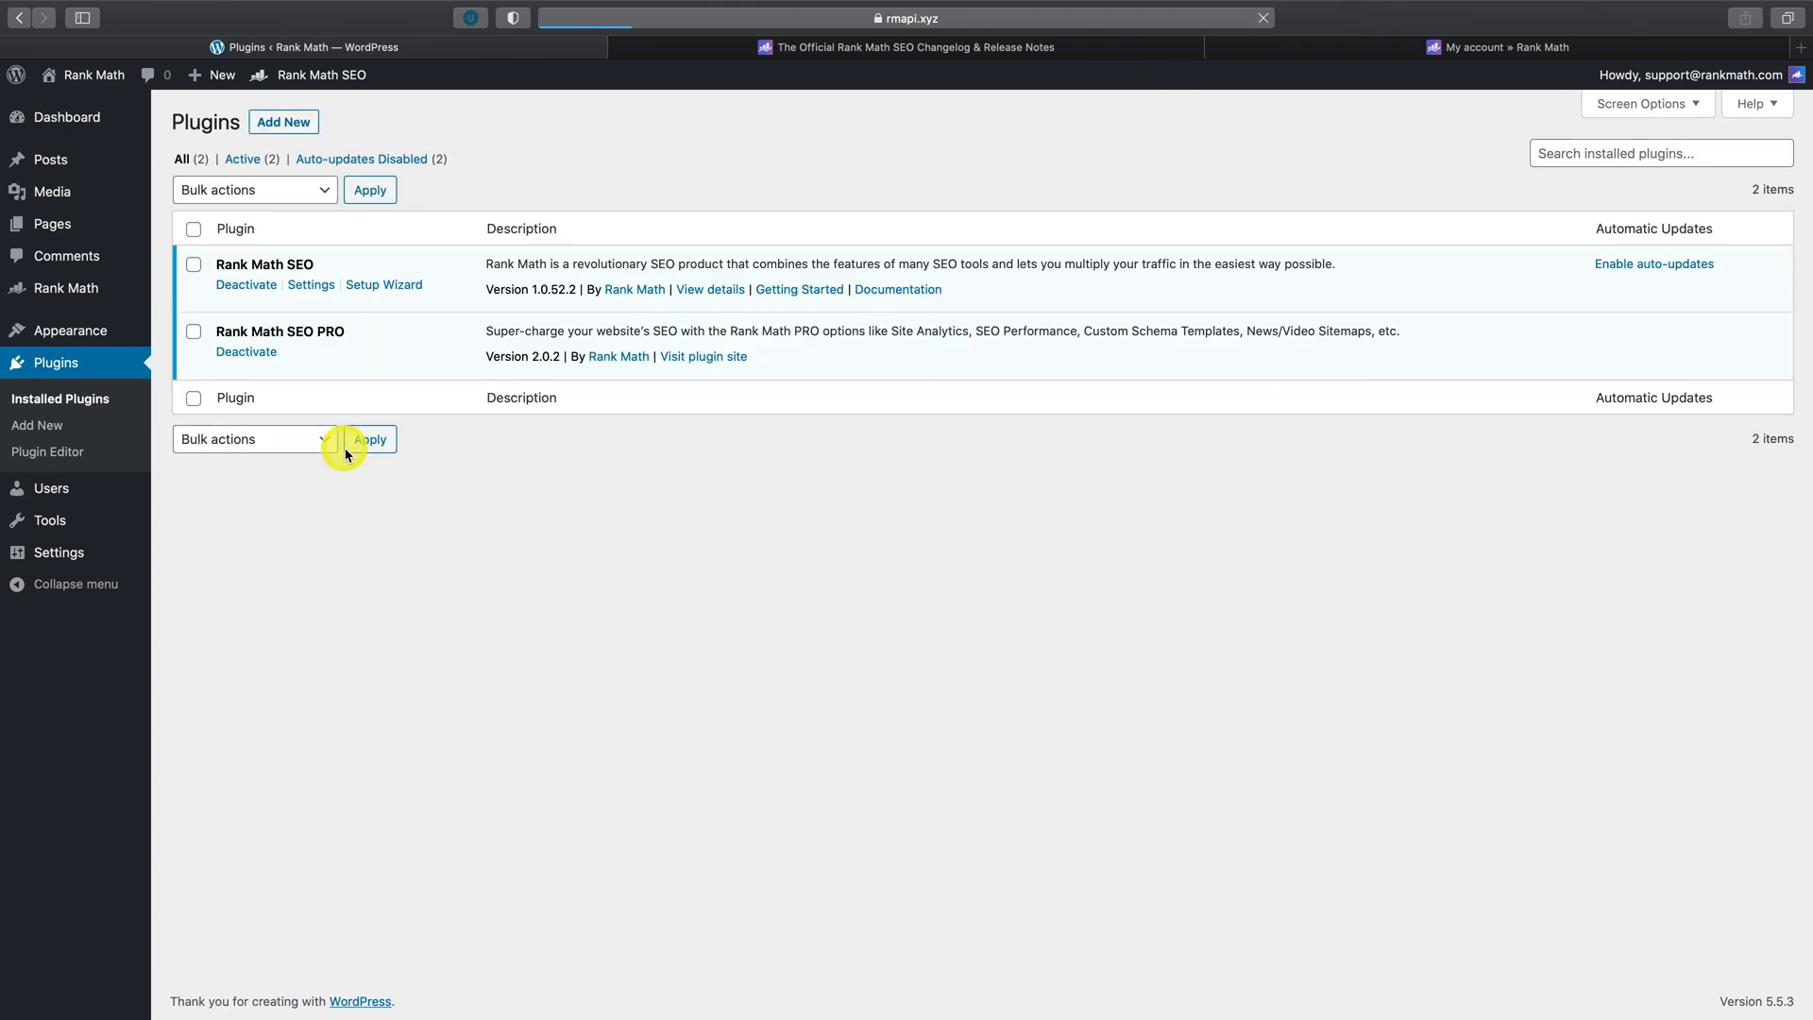